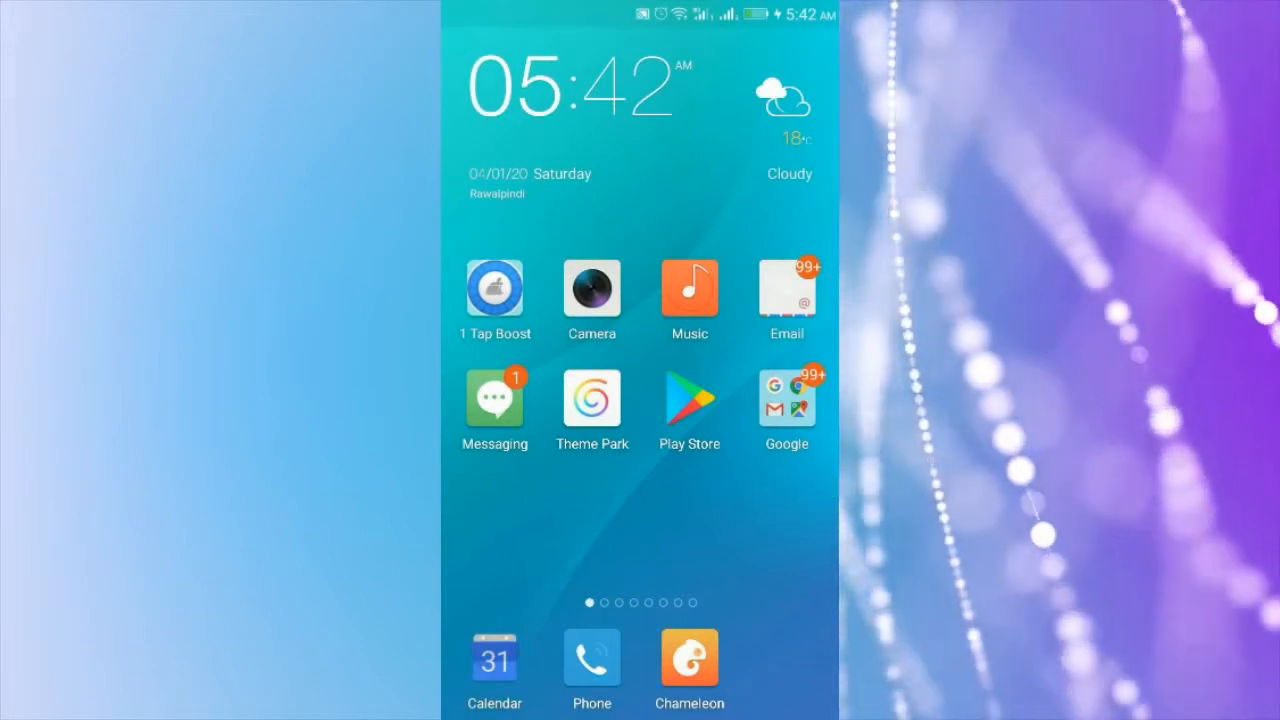
- Launch Google Play Store and open the WaveEditor for Android listing
click(689, 405)
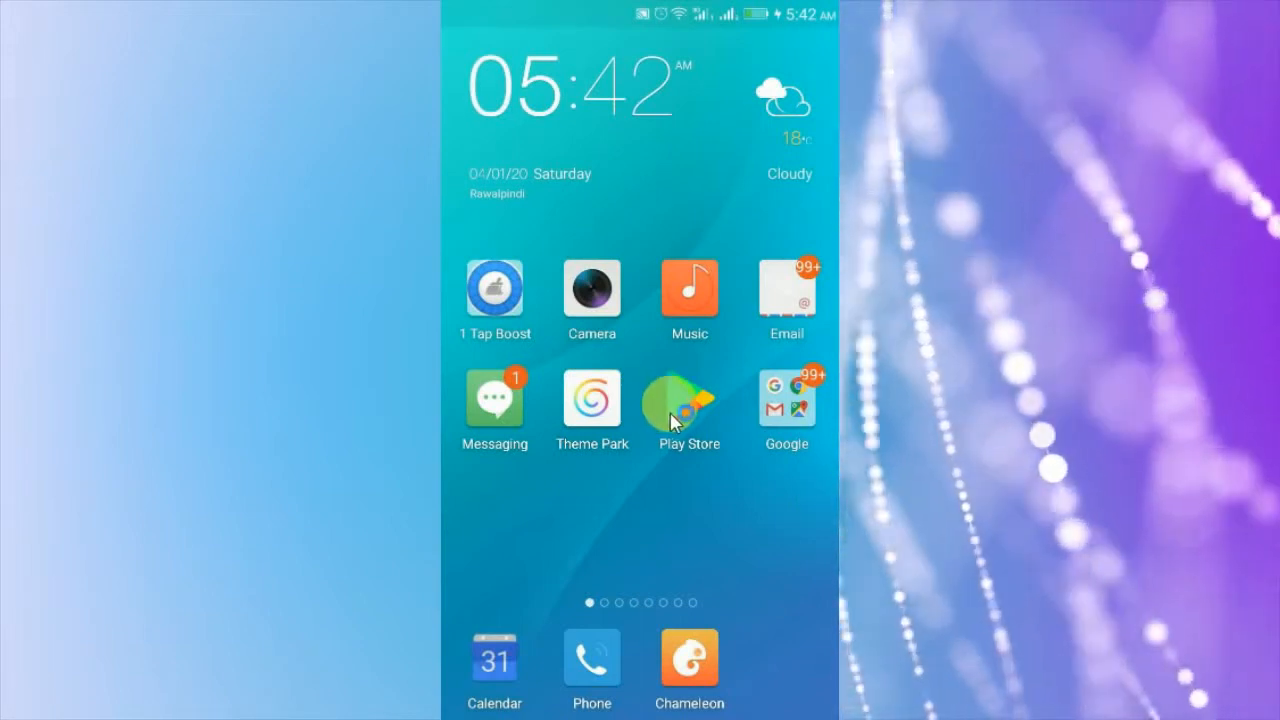
click(688, 404)
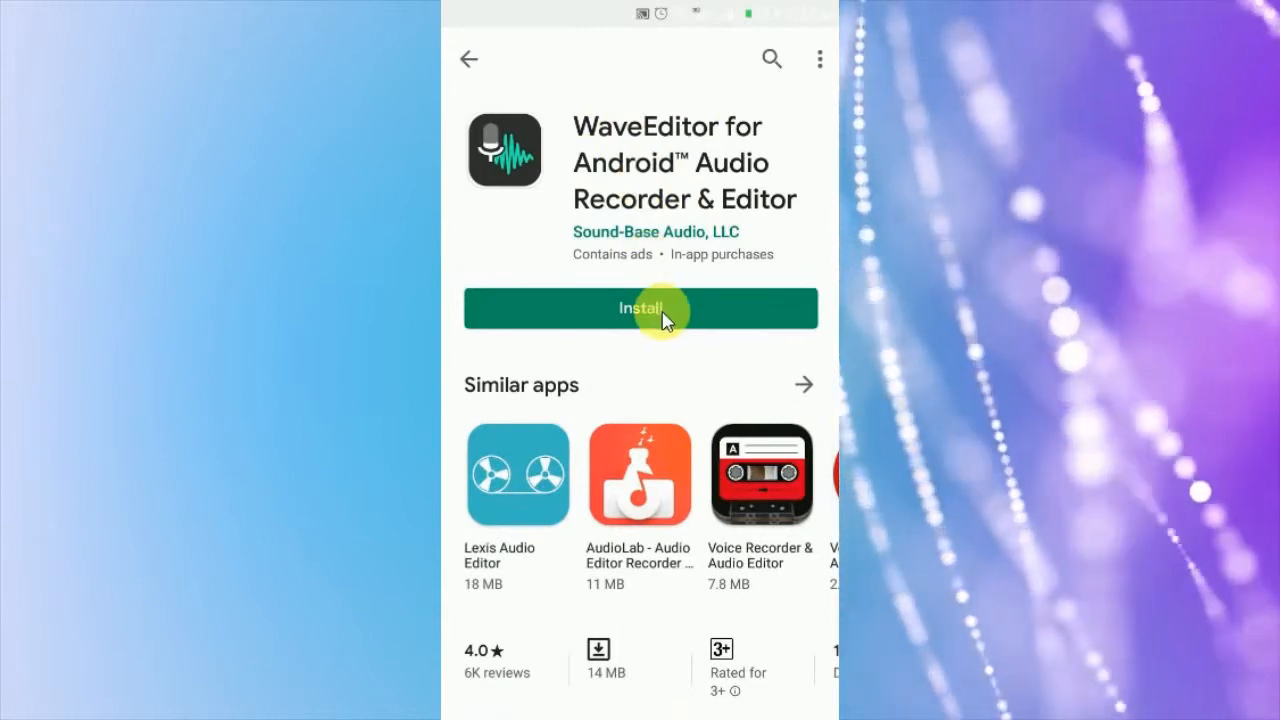
- Install WaveEditor and scroll through What's new, Features, Effects and Permission Details
click(640, 308)
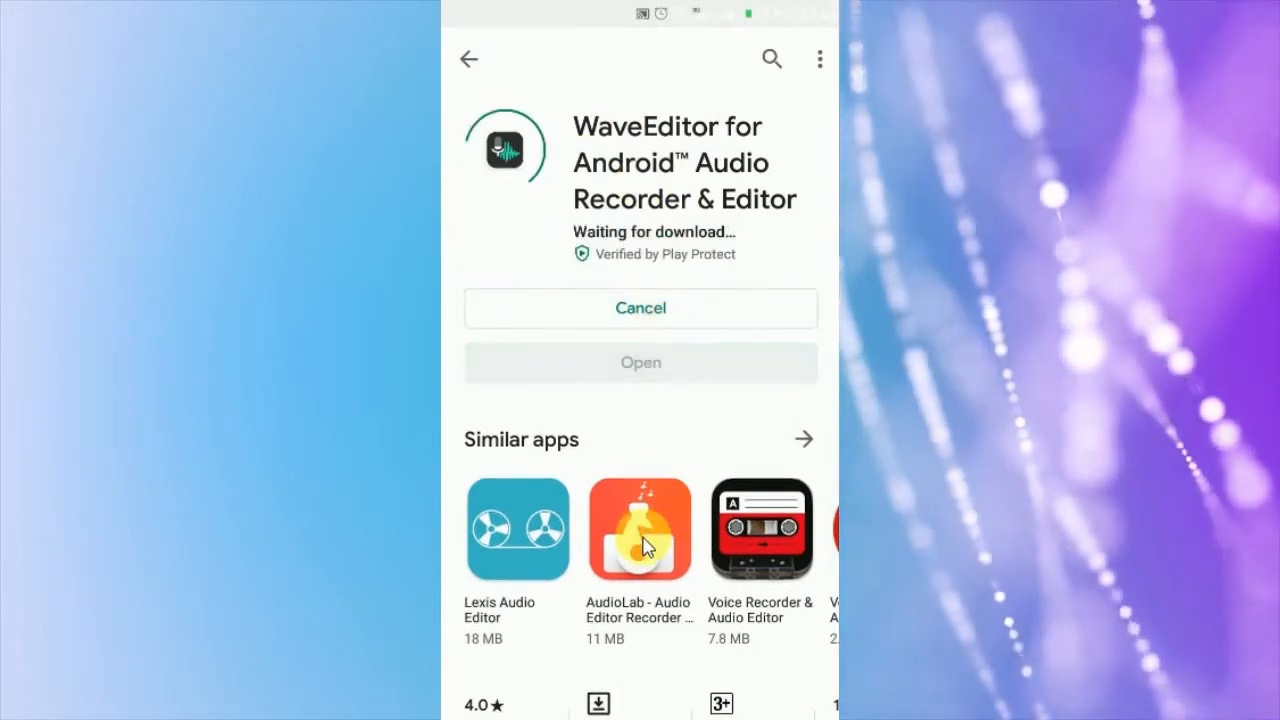
scroll(down, 3)
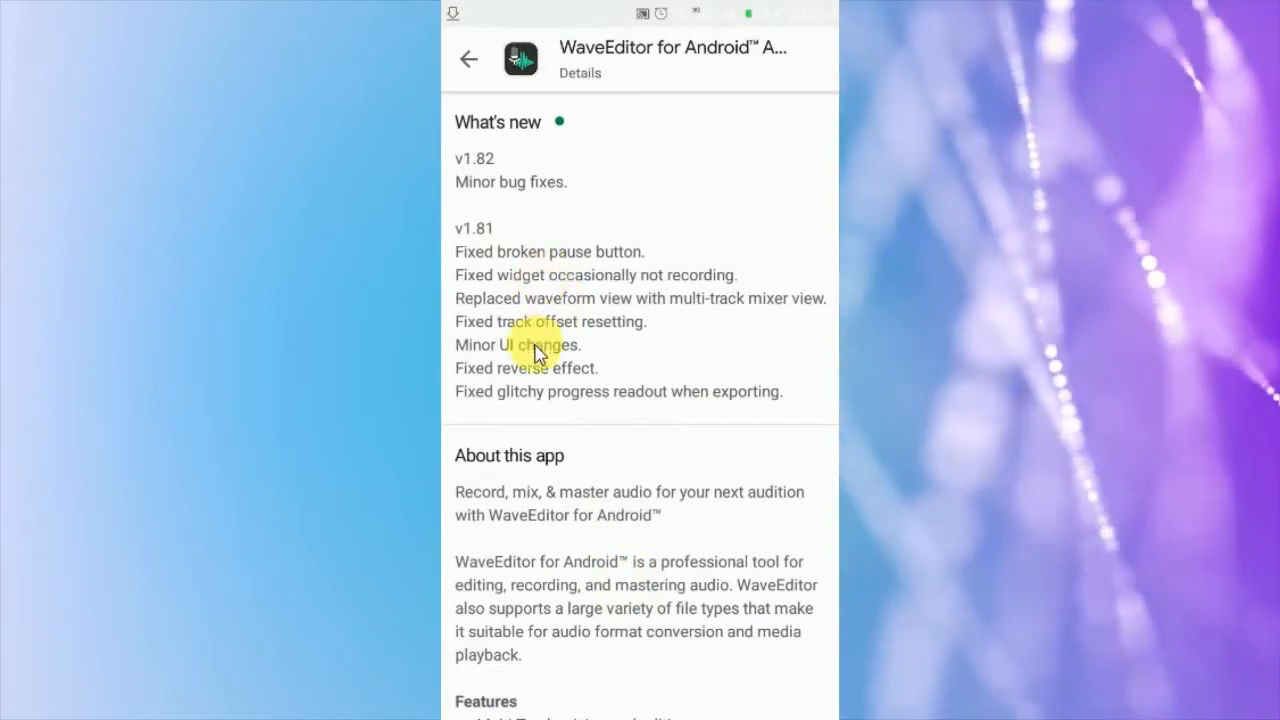
mouse_move(598, 332)
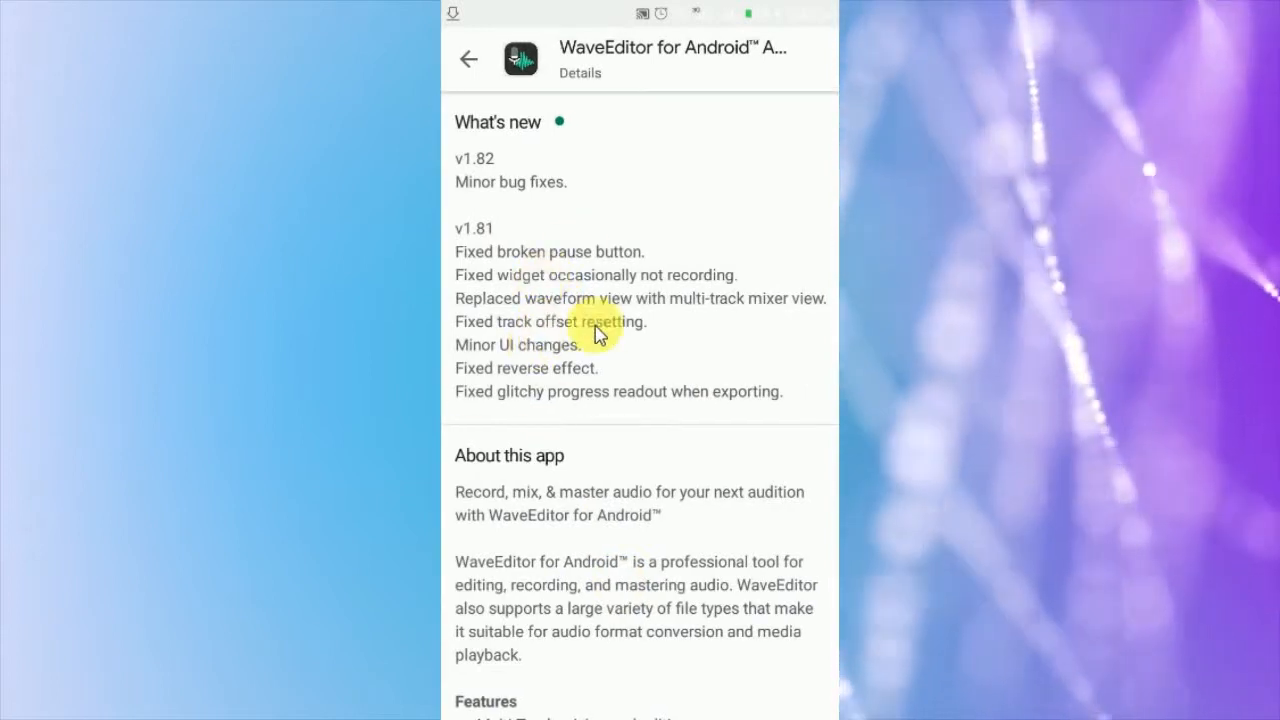
mouse_move(533, 520)
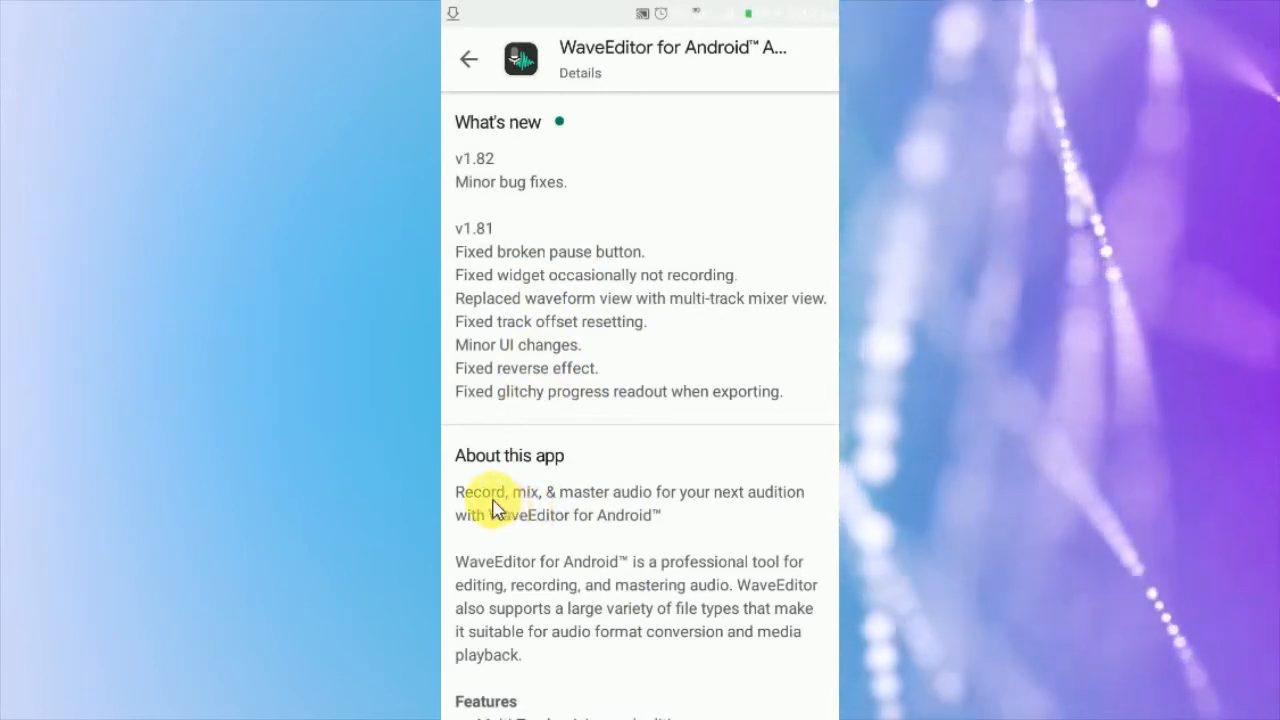
mouse_move(697, 511)
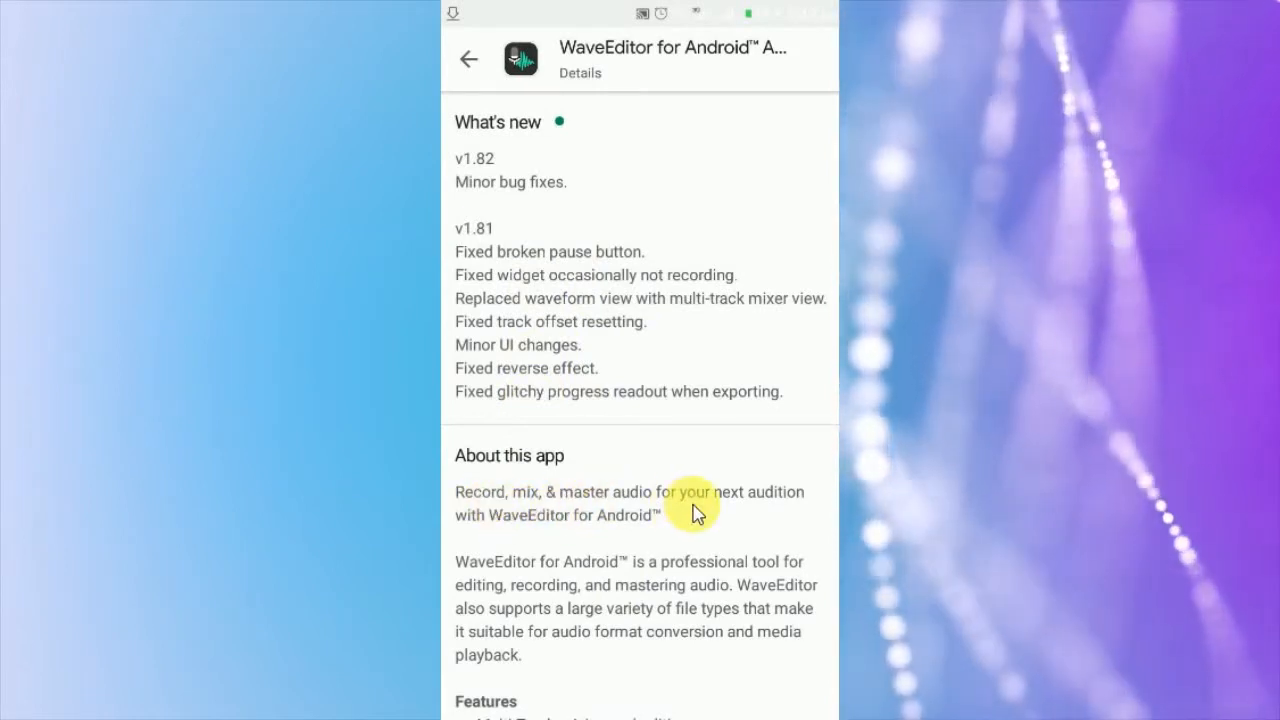
scroll(down, 3)
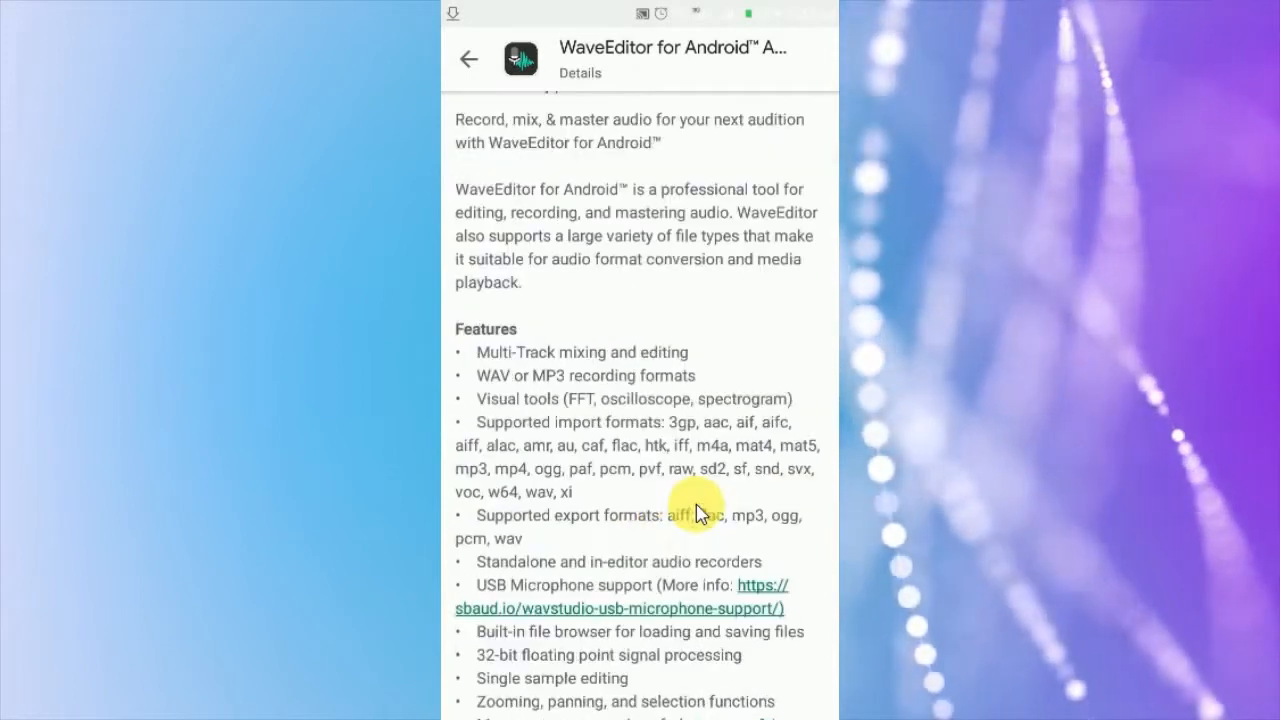
scroll(down, 3)
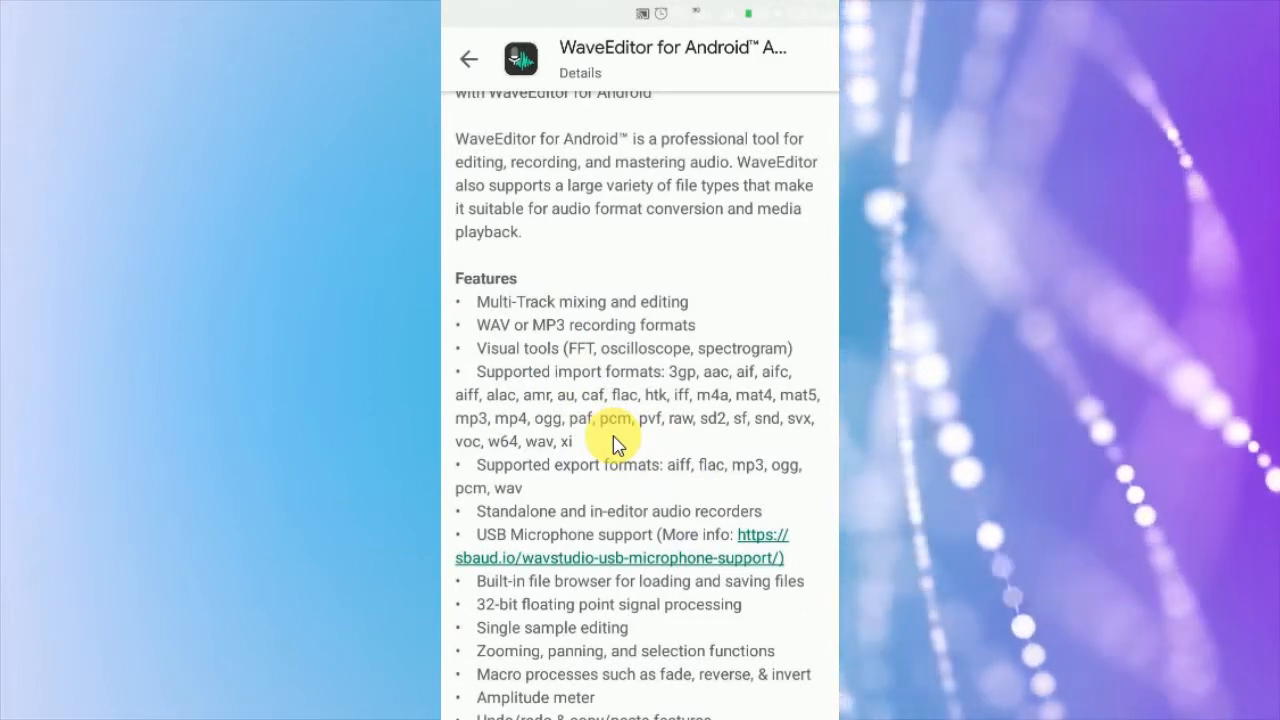
scroll(down, 3)
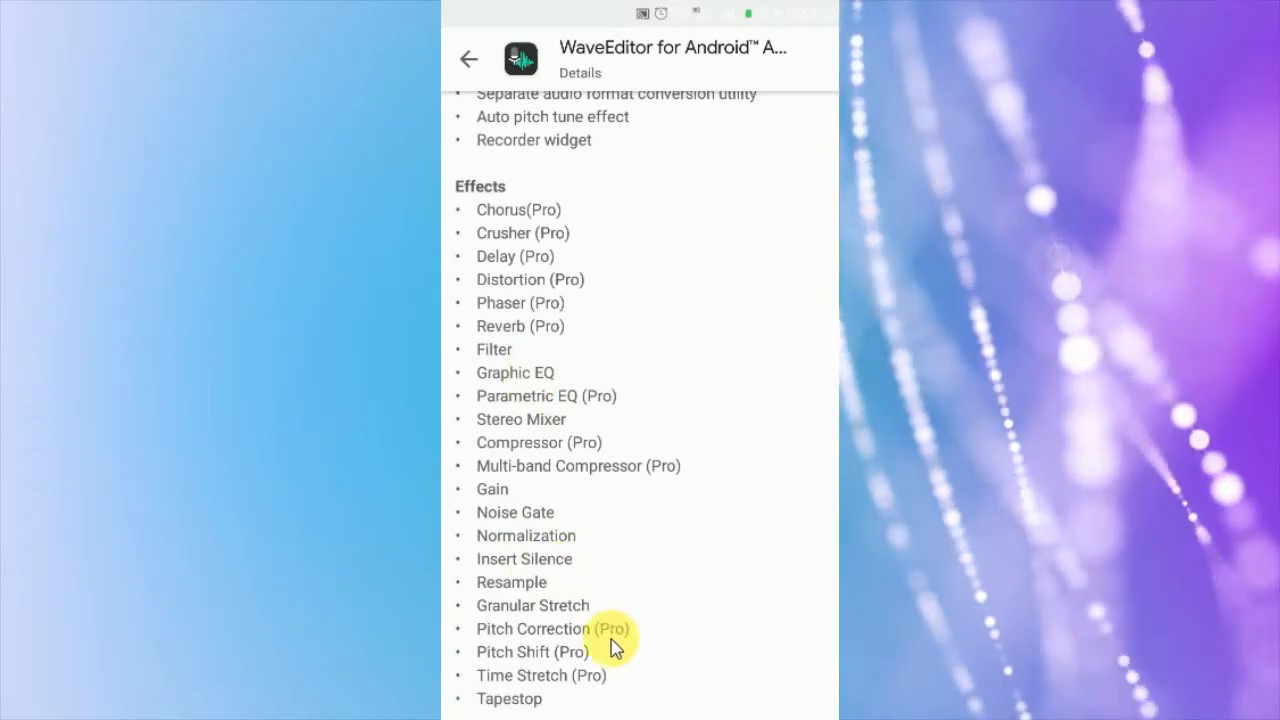
scroll(down, 3)
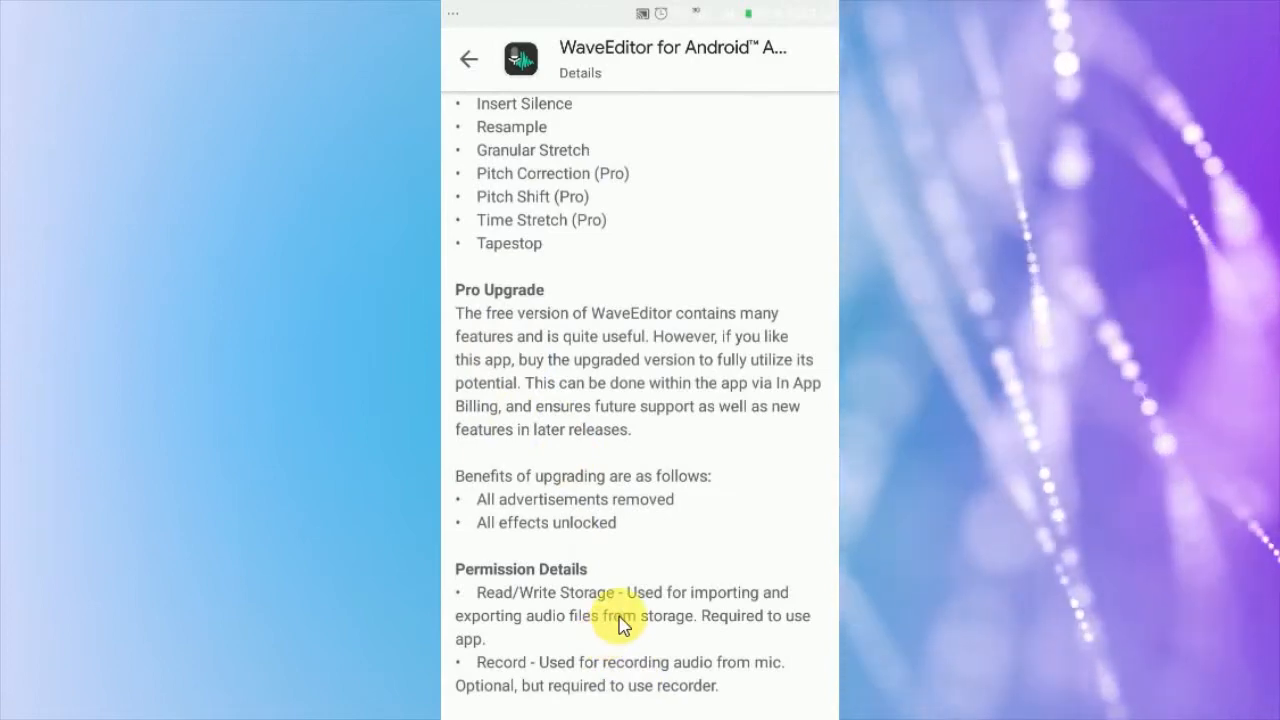
scroll(down, 3)
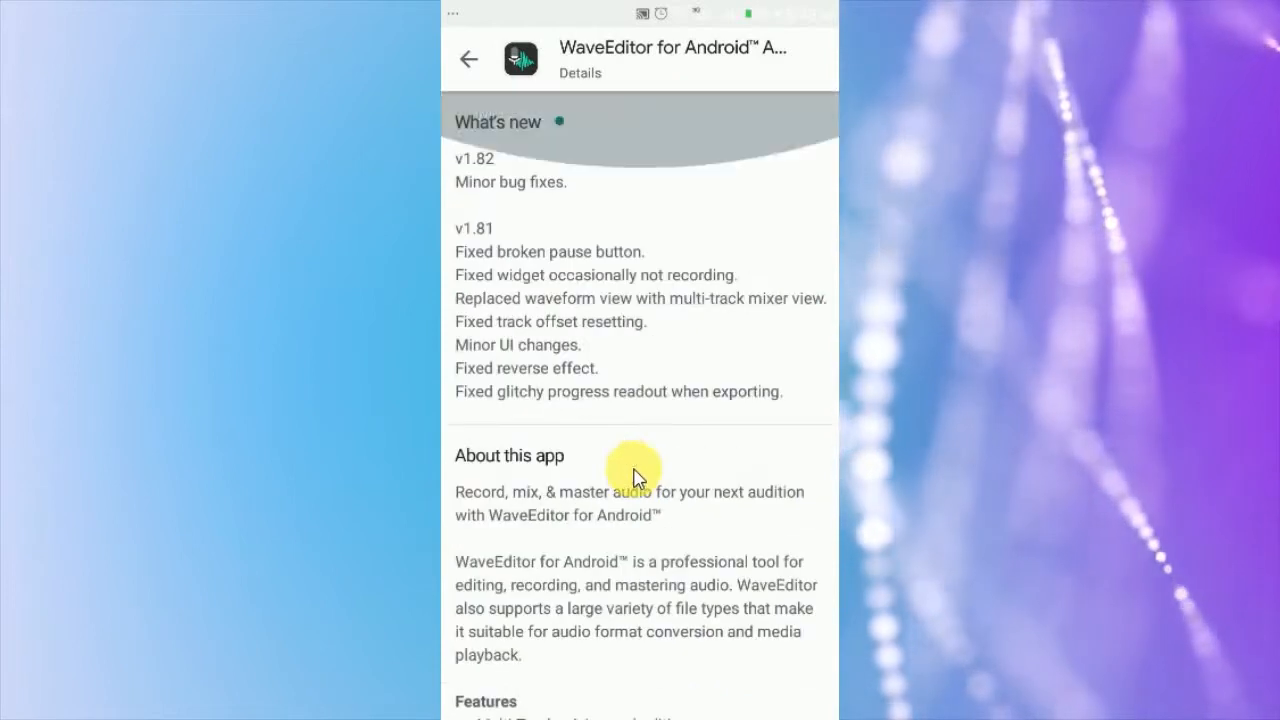
mouse_move(472, 58)
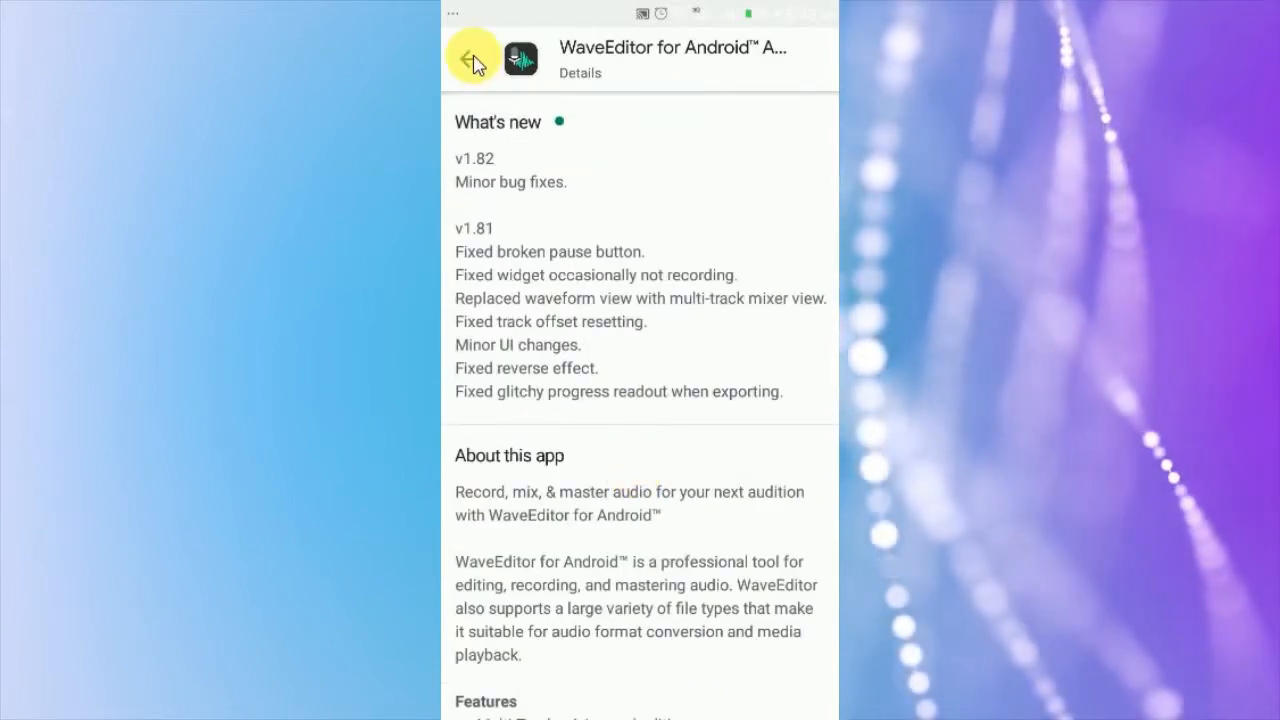
- Open the installed WaveEditor from the store and accept the Welcome terms
click(473, 58)
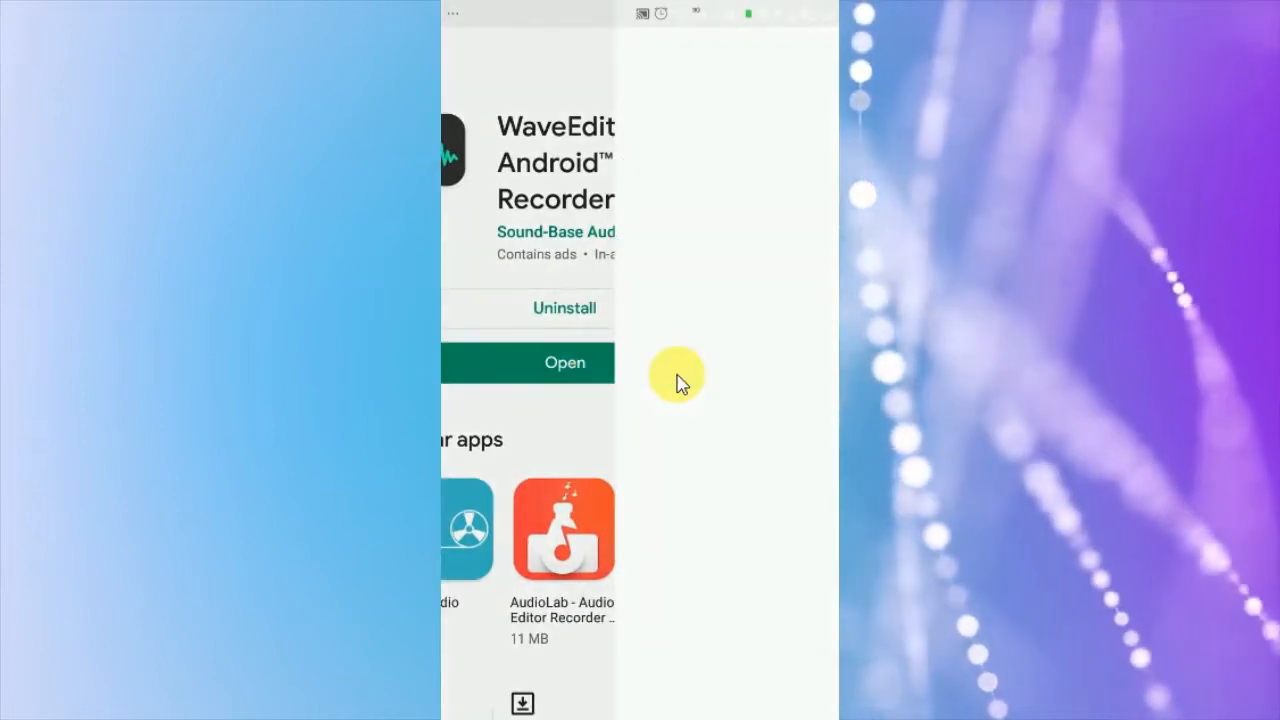
click(564, 362)
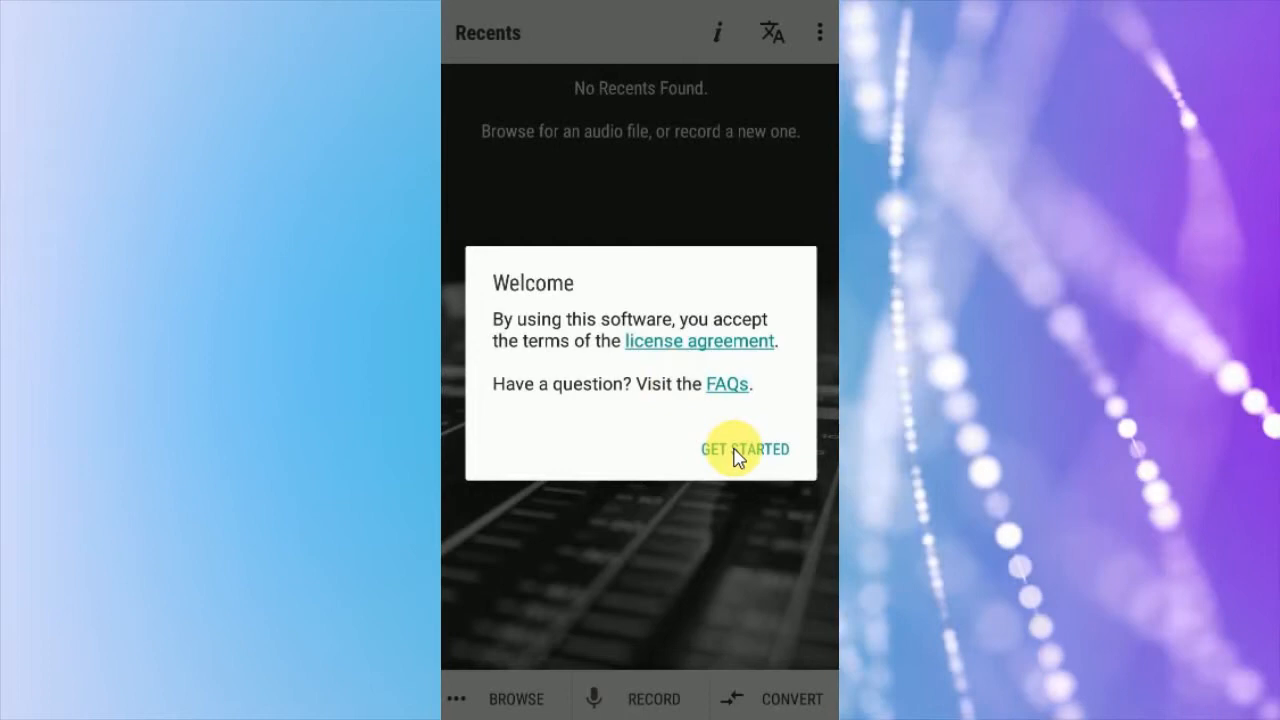
click(744, 448)
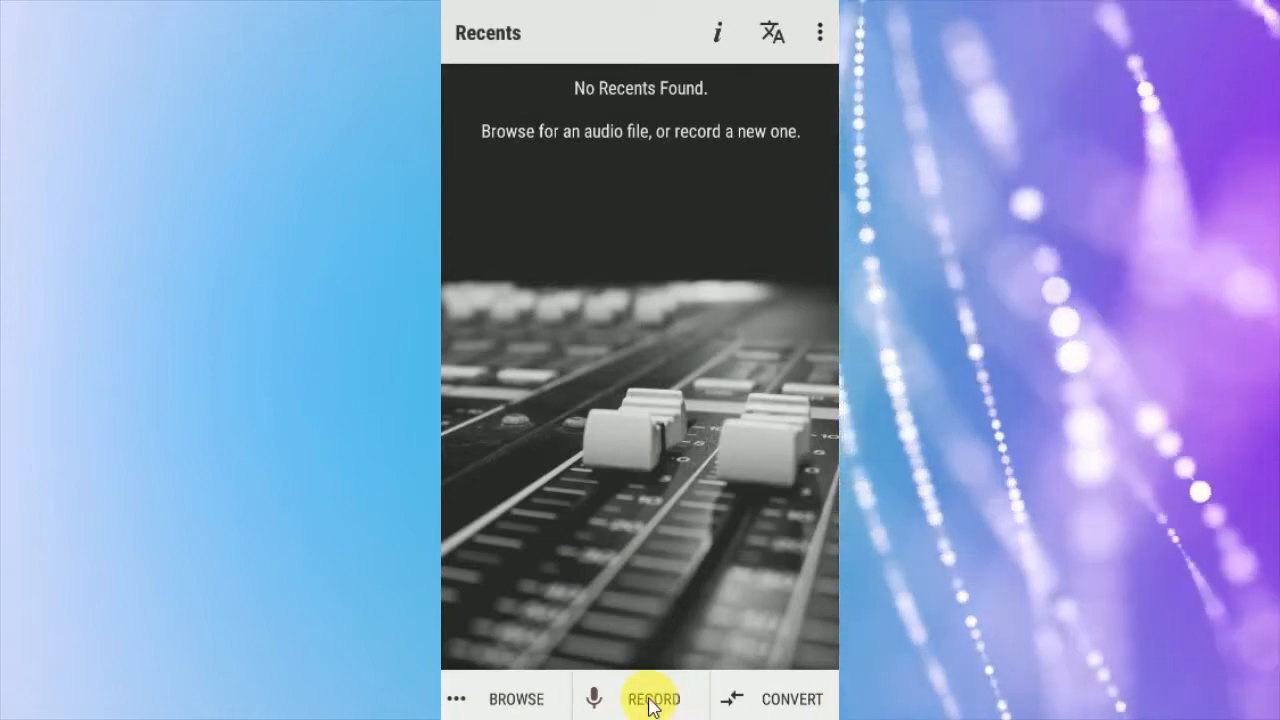
- Open the recorder and allow both media and file access permissions
click(651, 697)
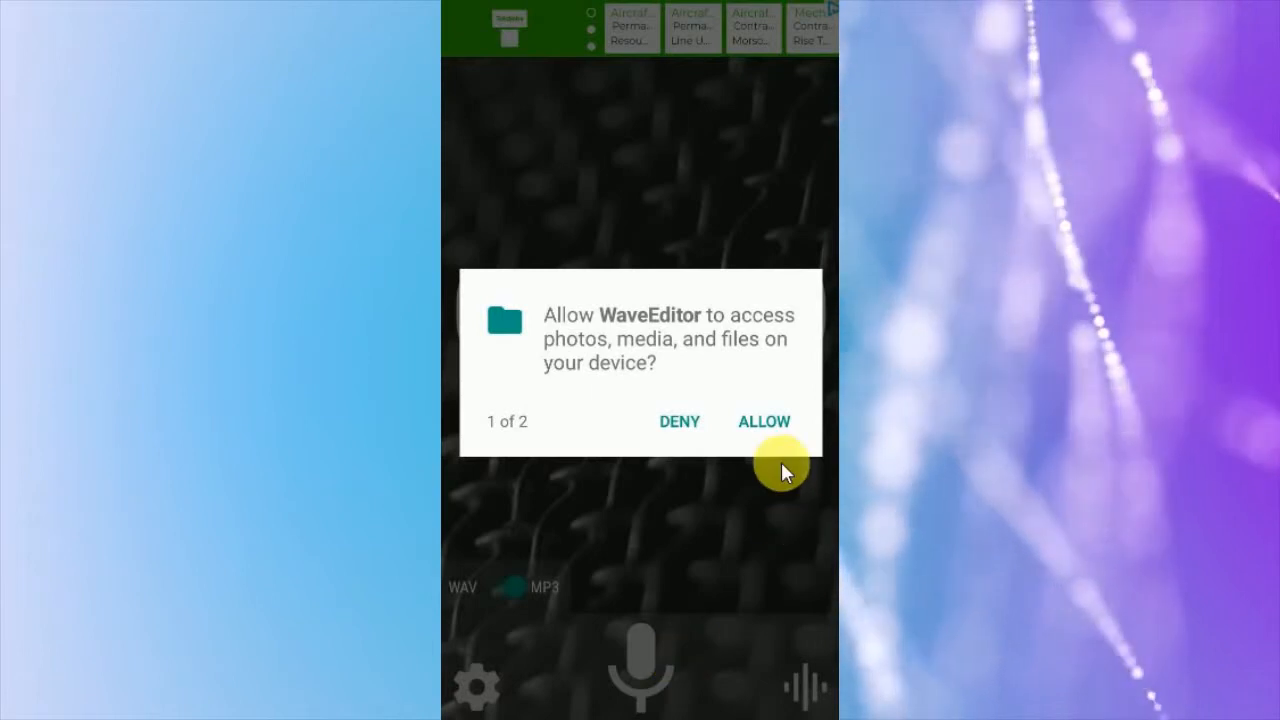
click(764, 421)
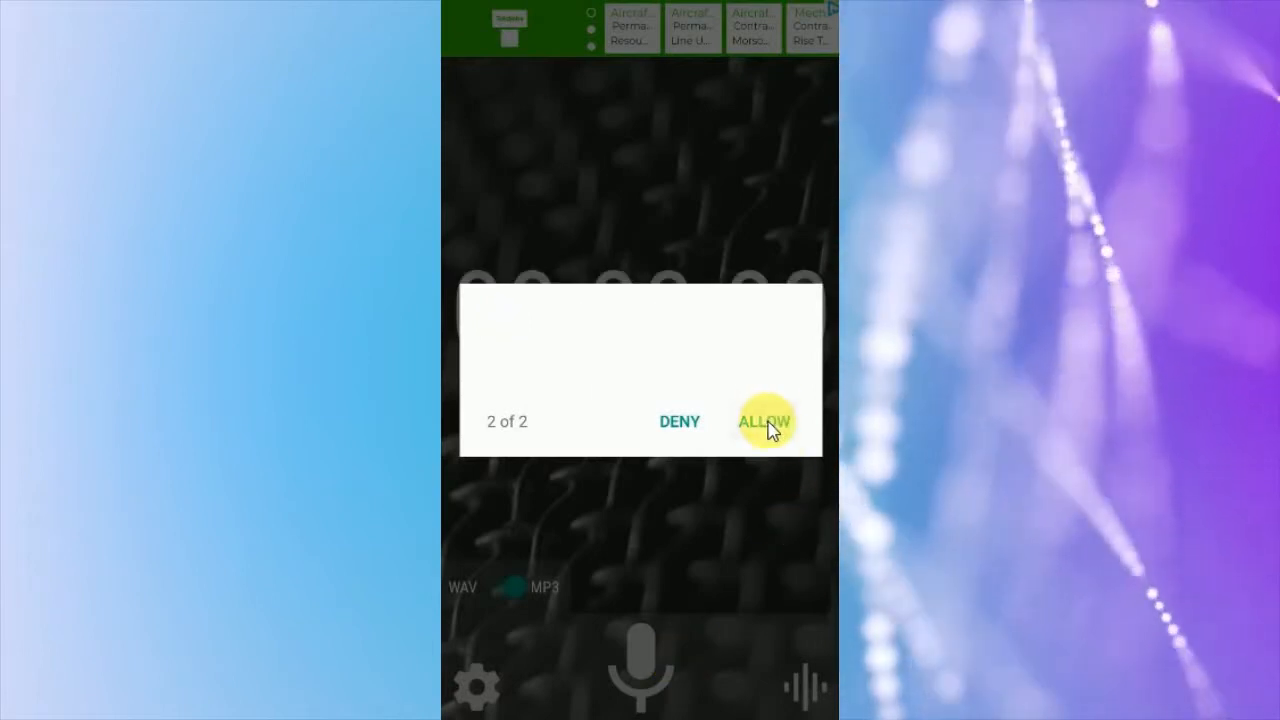
click(765, 420)
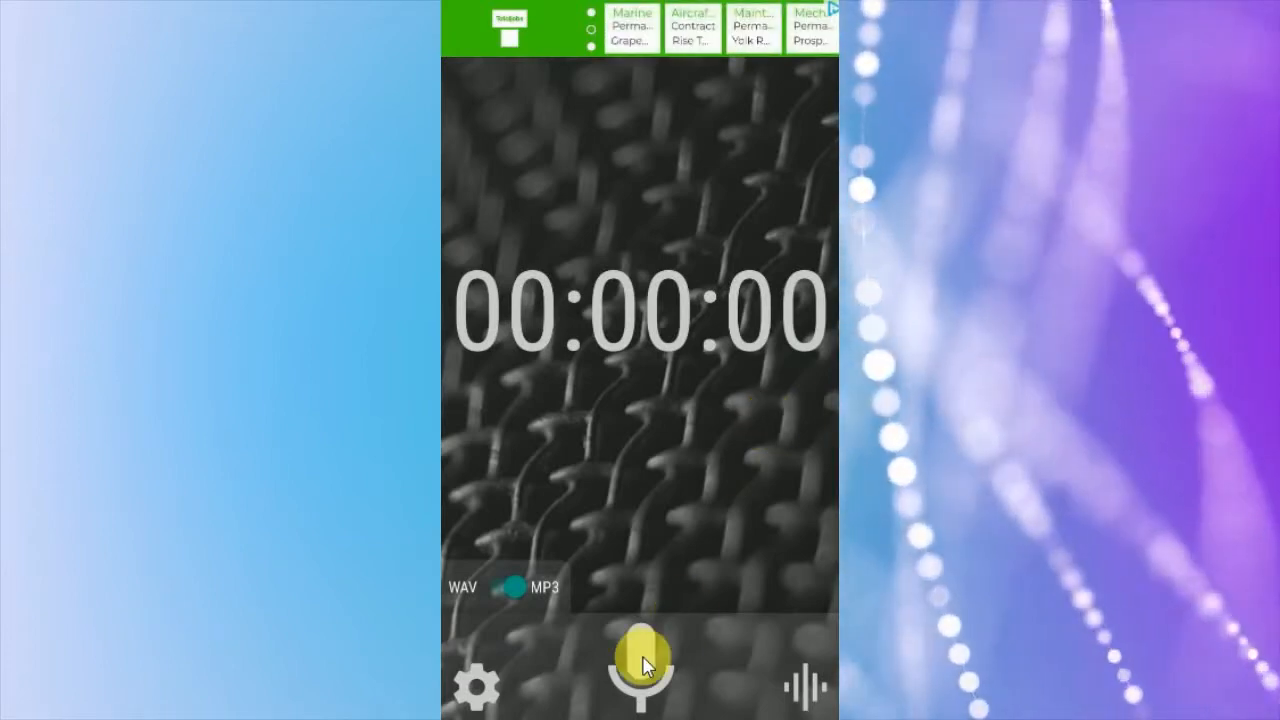
- Record a roughly six-second clip, tag it 'aaaaaa' and keep it
click(640, 665)
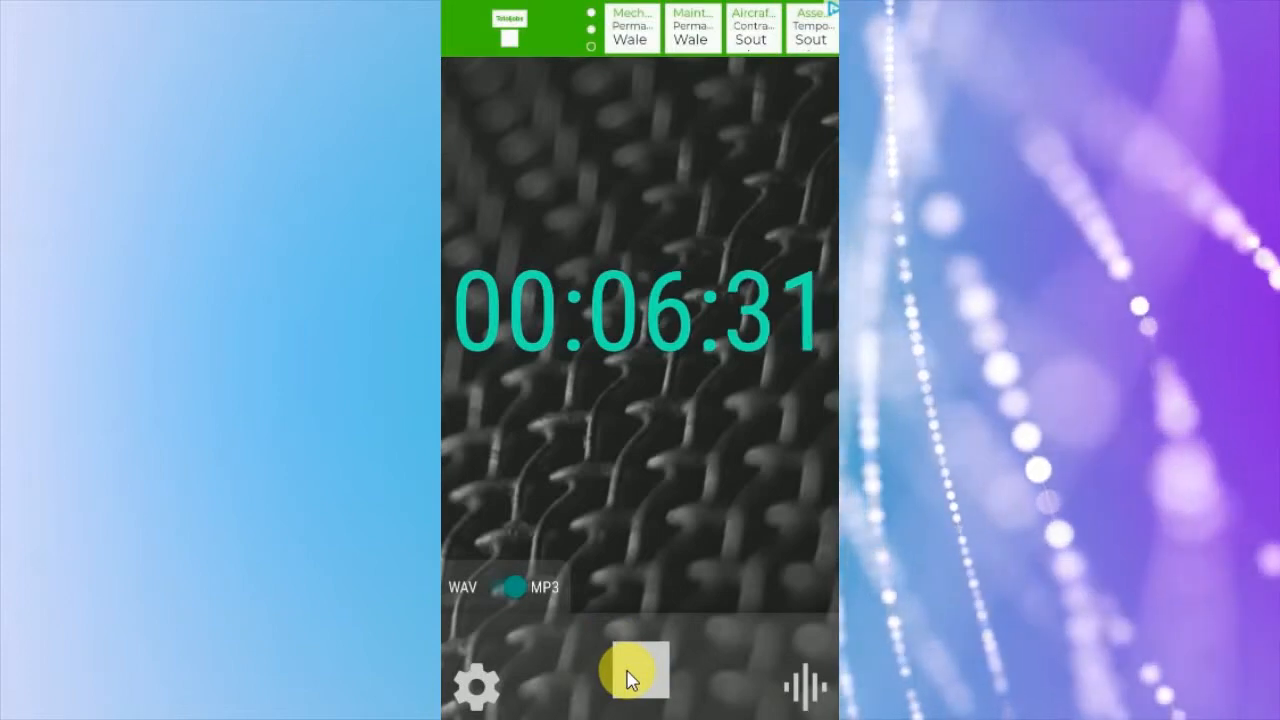
click(635, 672)
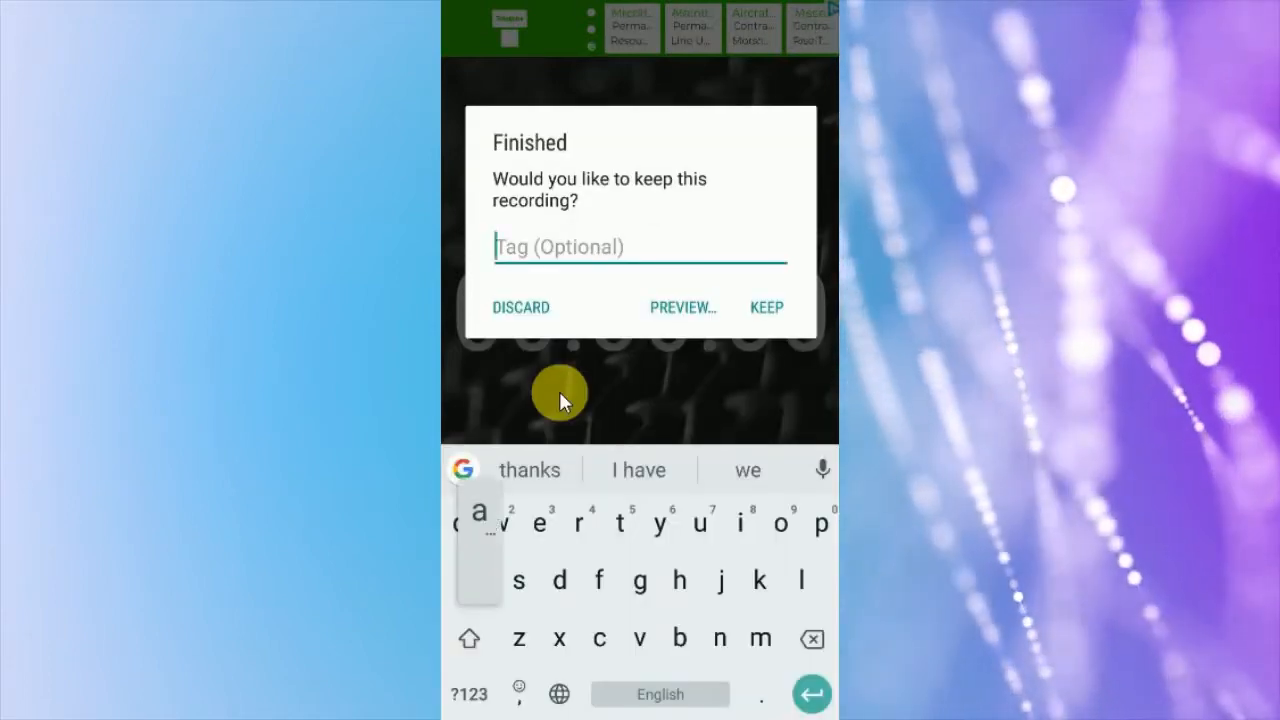
text(aaaaaa)
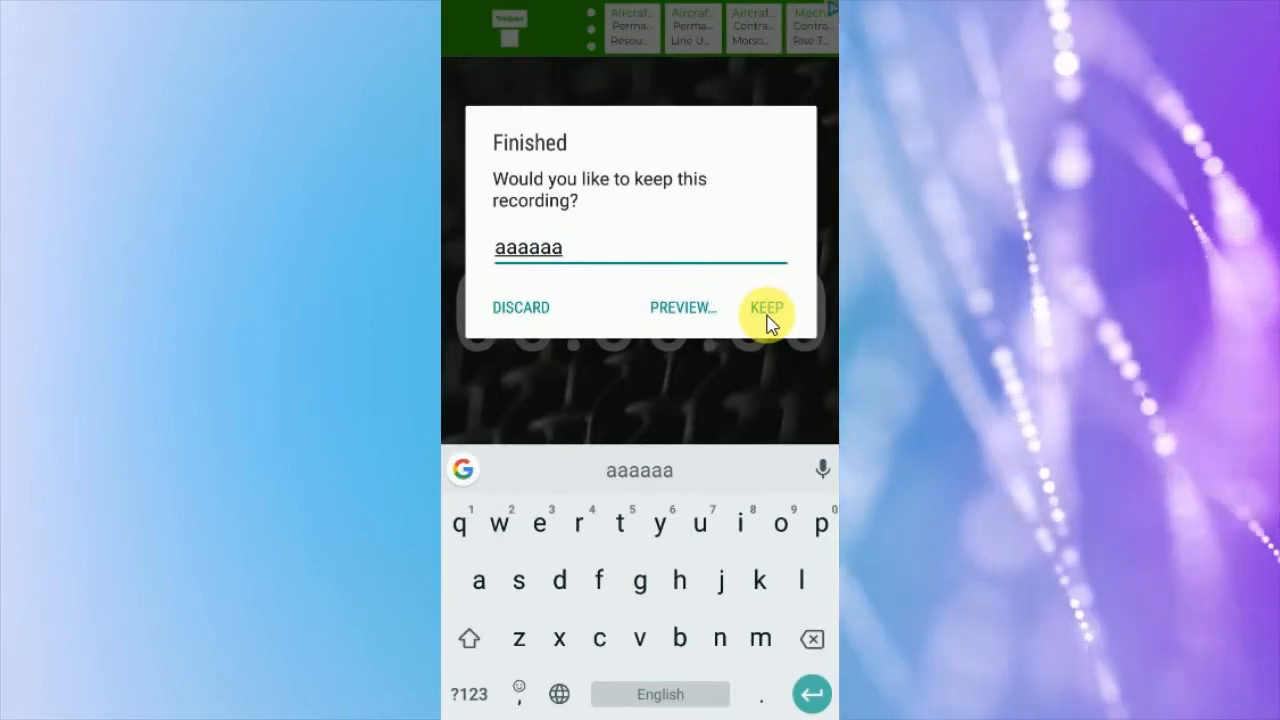
click(766, 307)
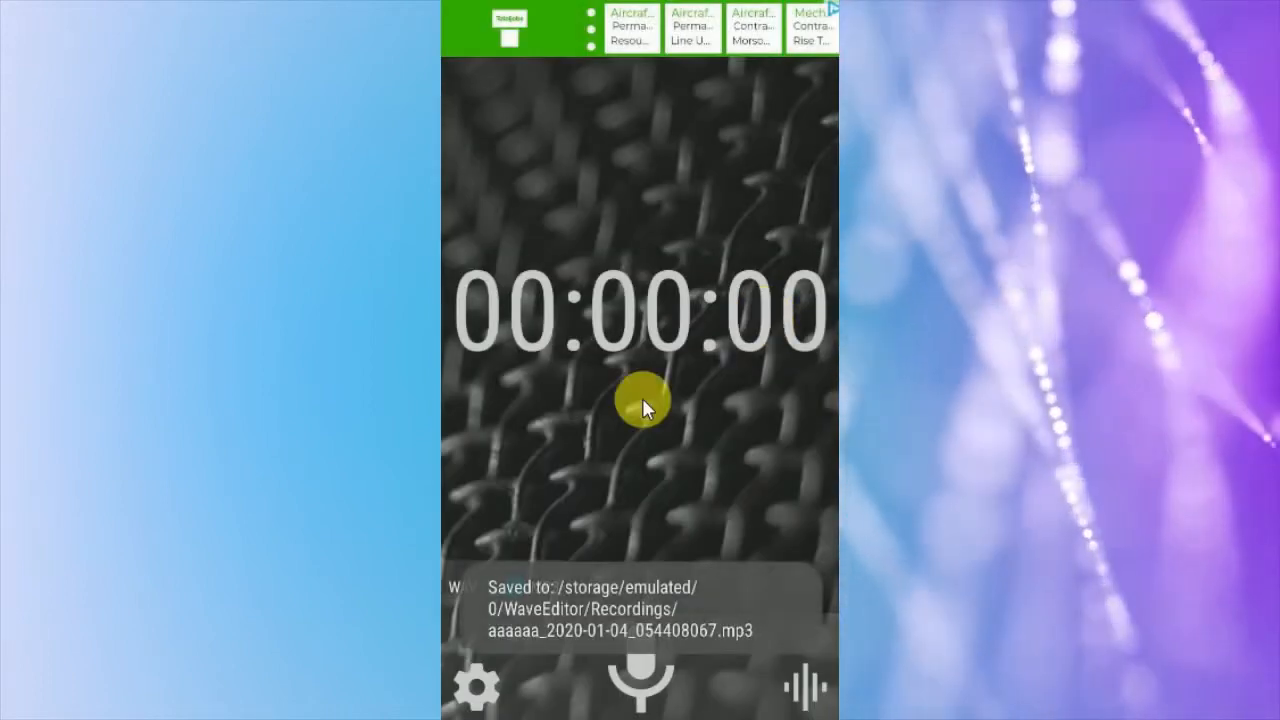
- Review the recorder's USB microphone, noise suppression, stereo and post gain settings
click(483, 685)
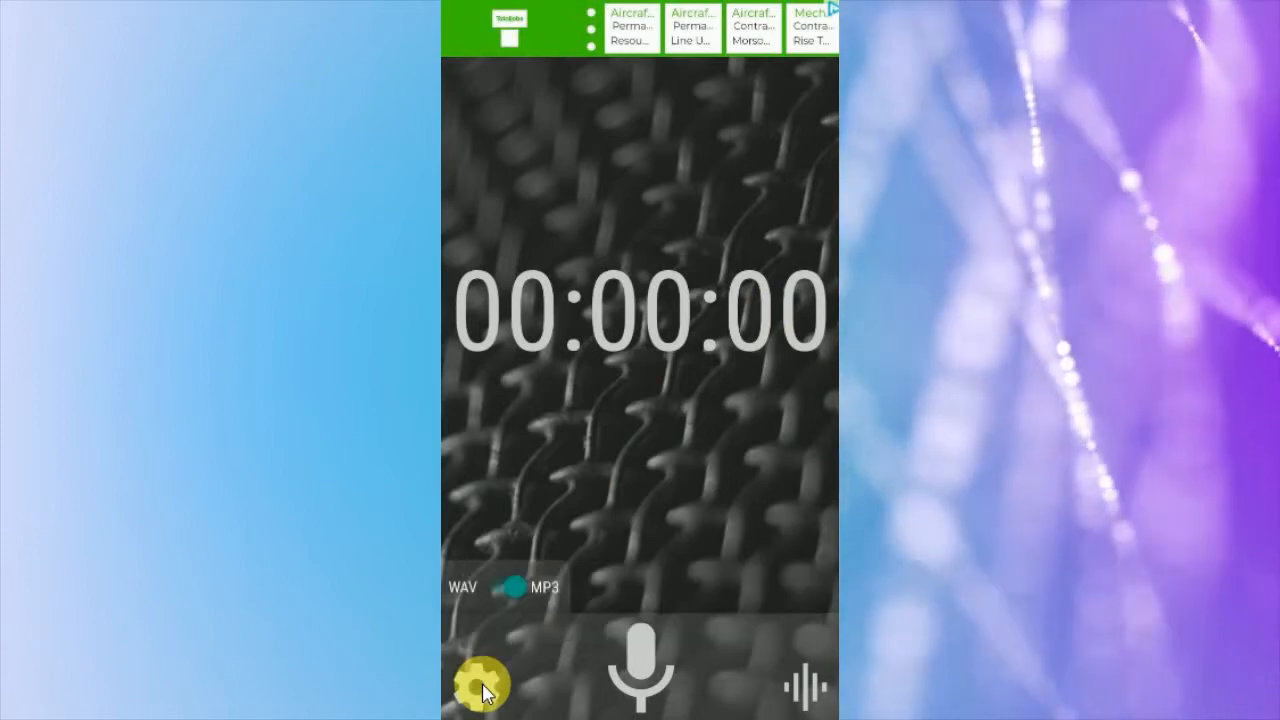
click(483, 685)
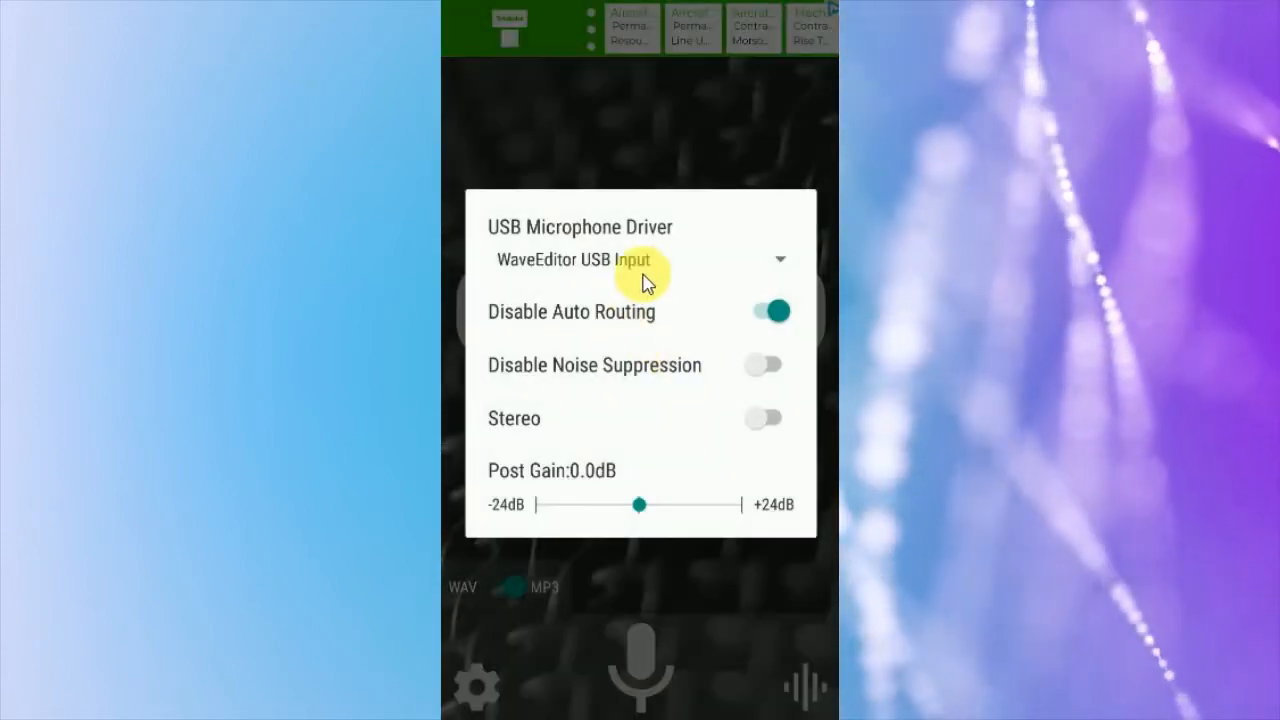
mouse_move(650, 262)
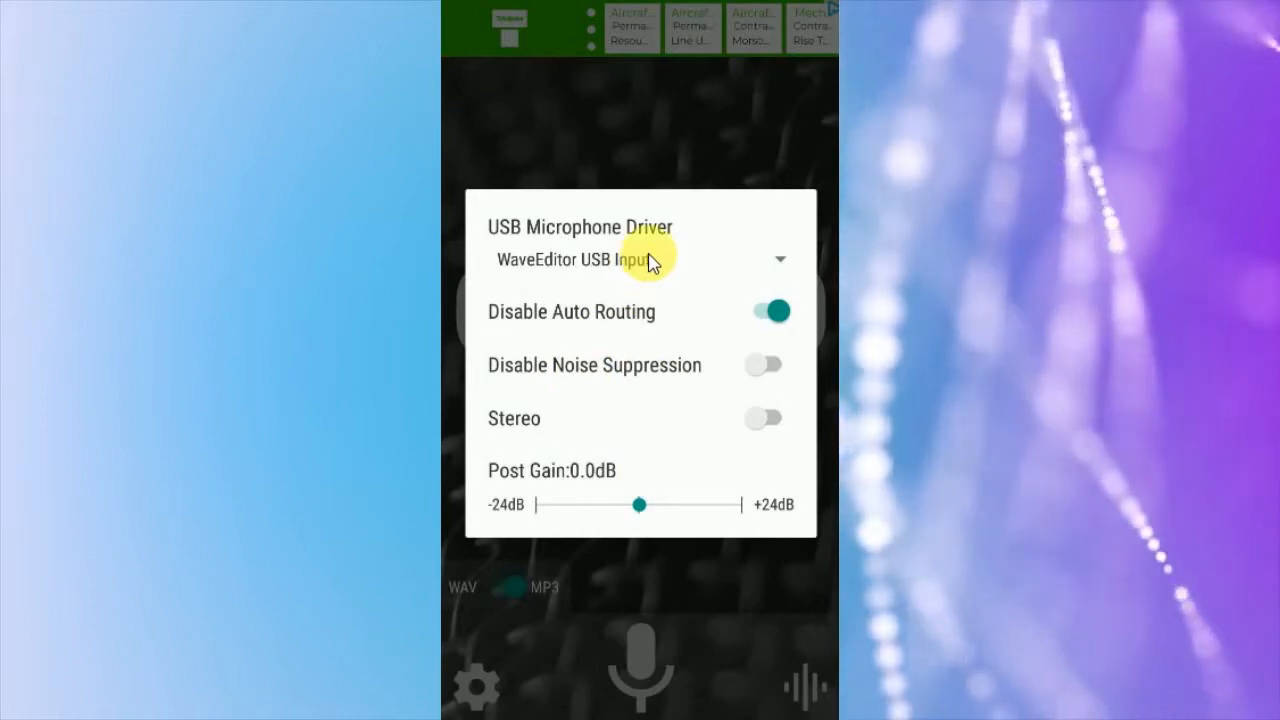
click(640, 259)
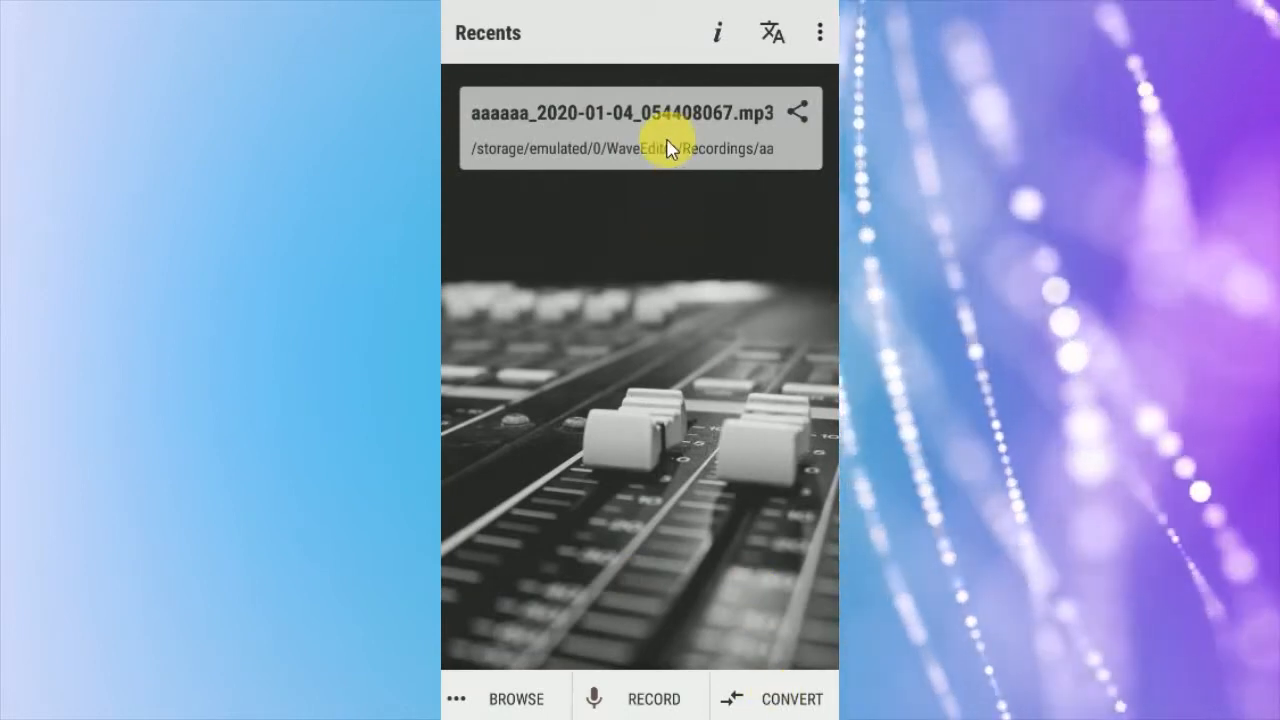
- Open aaaaa_2020-01-04 .mp3 from Recents in the multitrack editor
click(640, 113)
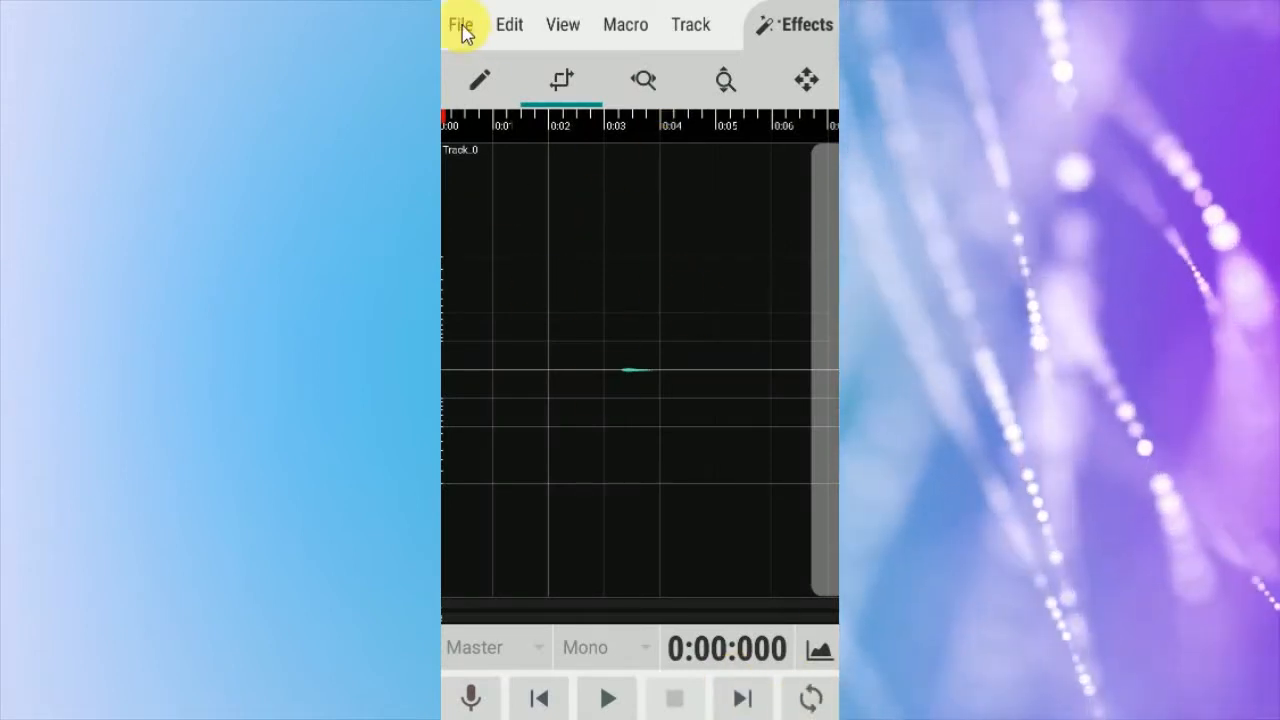
click(460, 24)
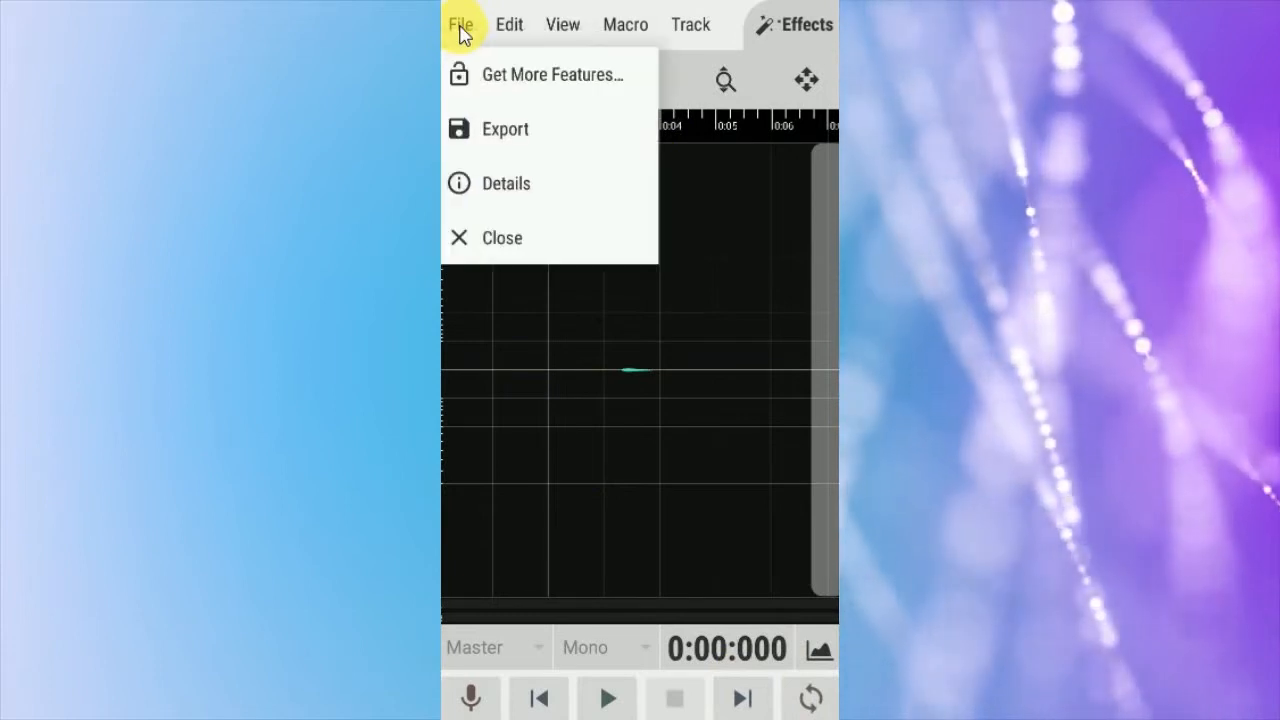
mouse_move(505, 140)
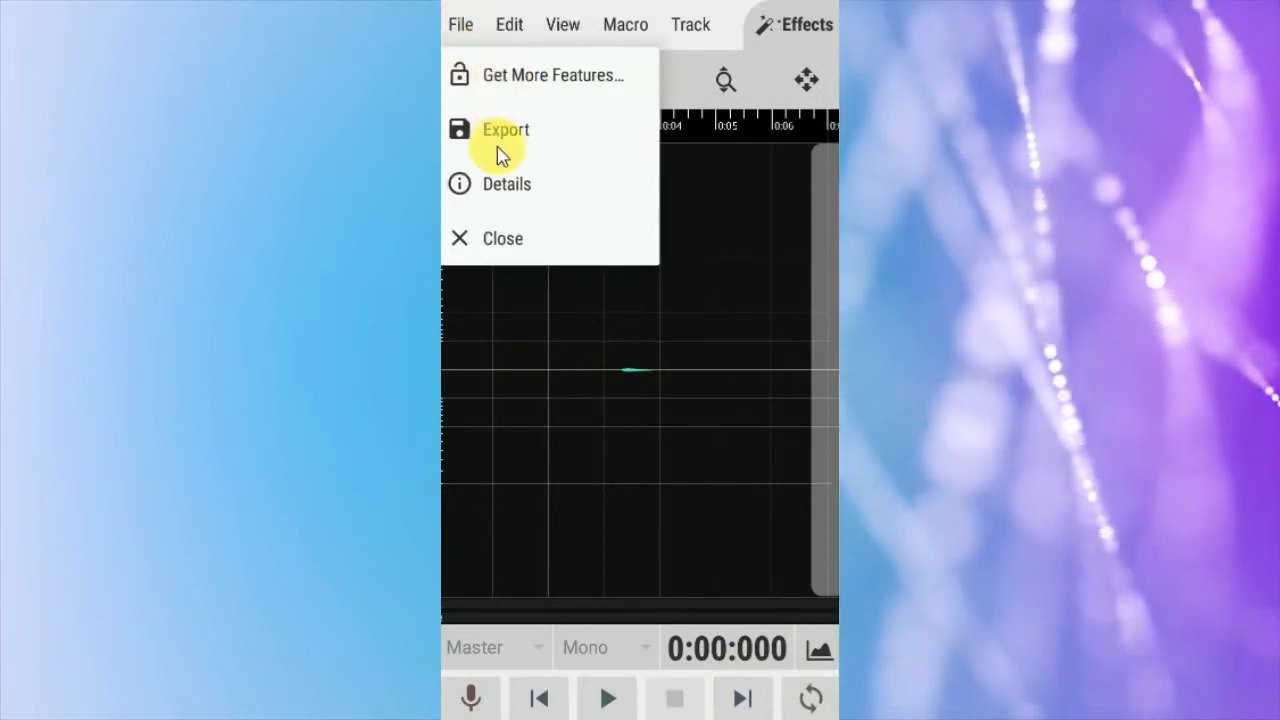
mouse_move(508, 80)
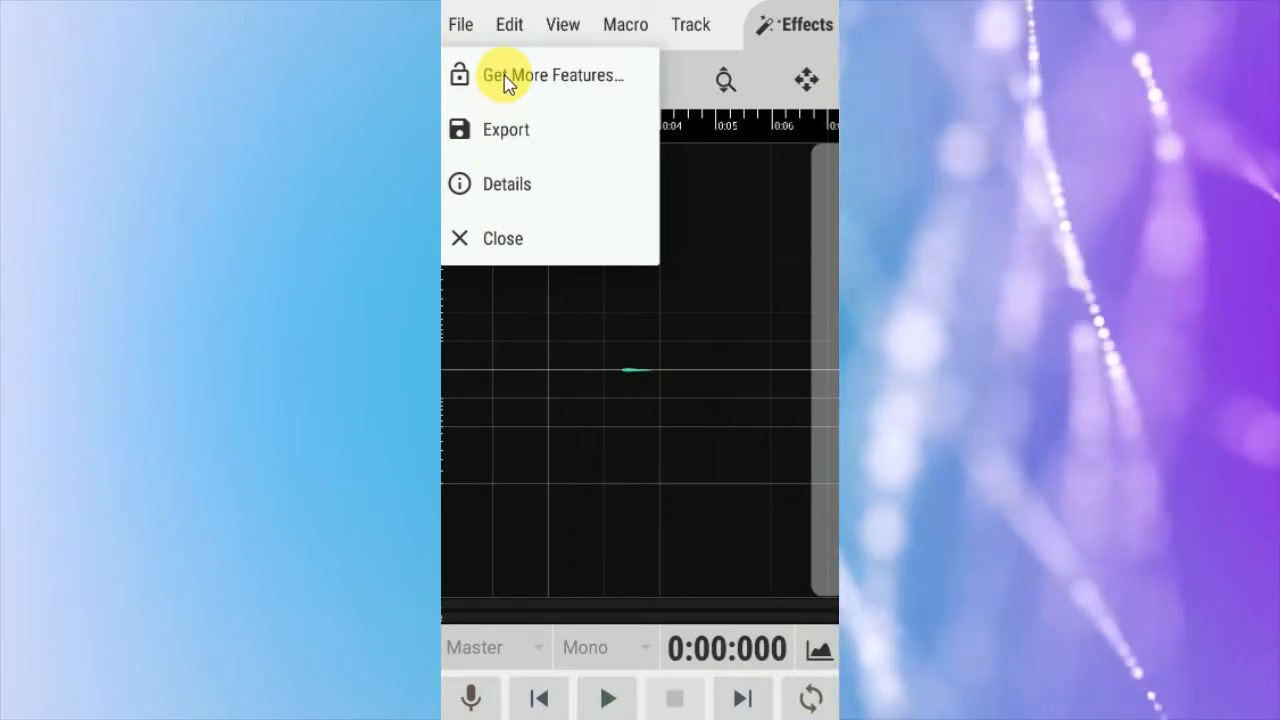
click(553, 74)
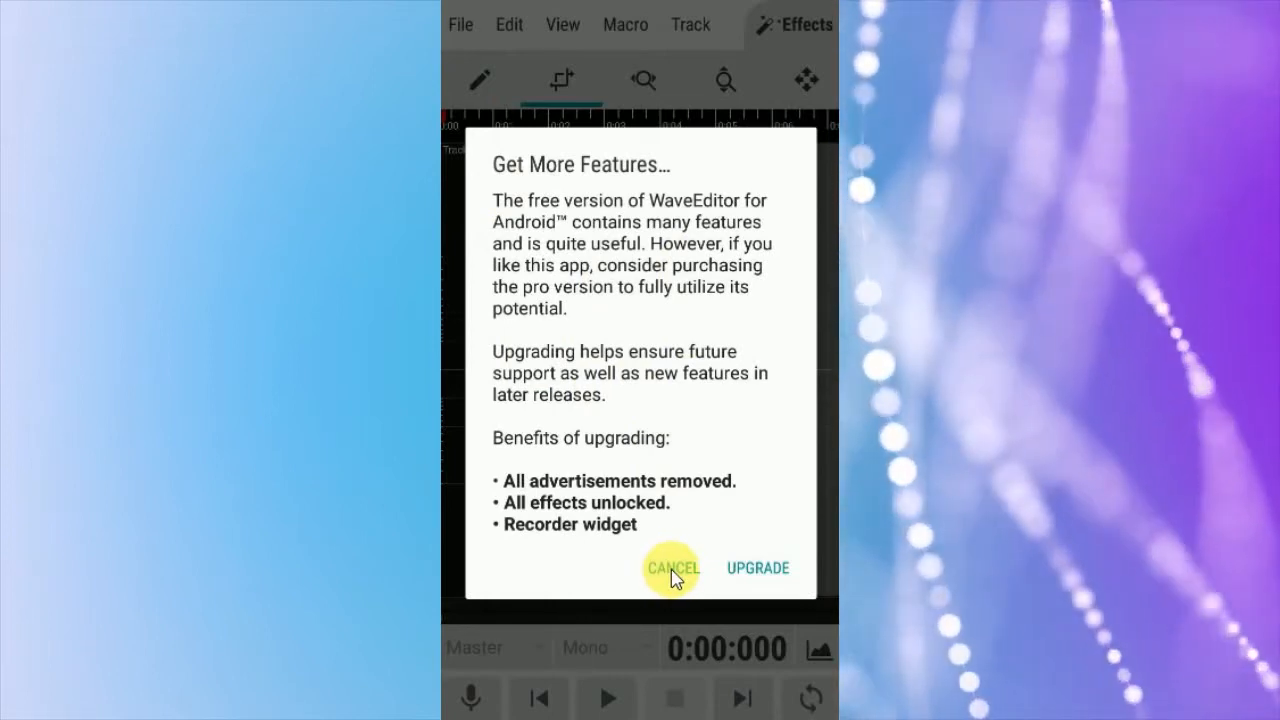
click(672, 567)
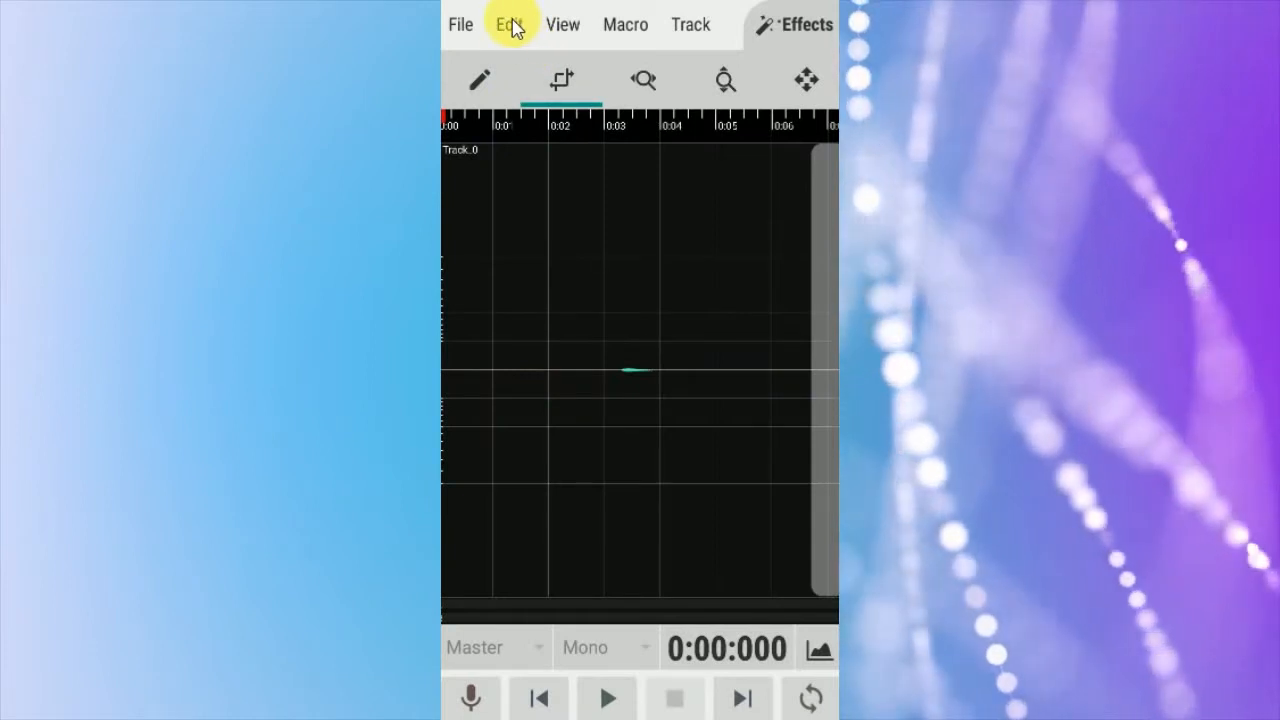
click(510, 24)
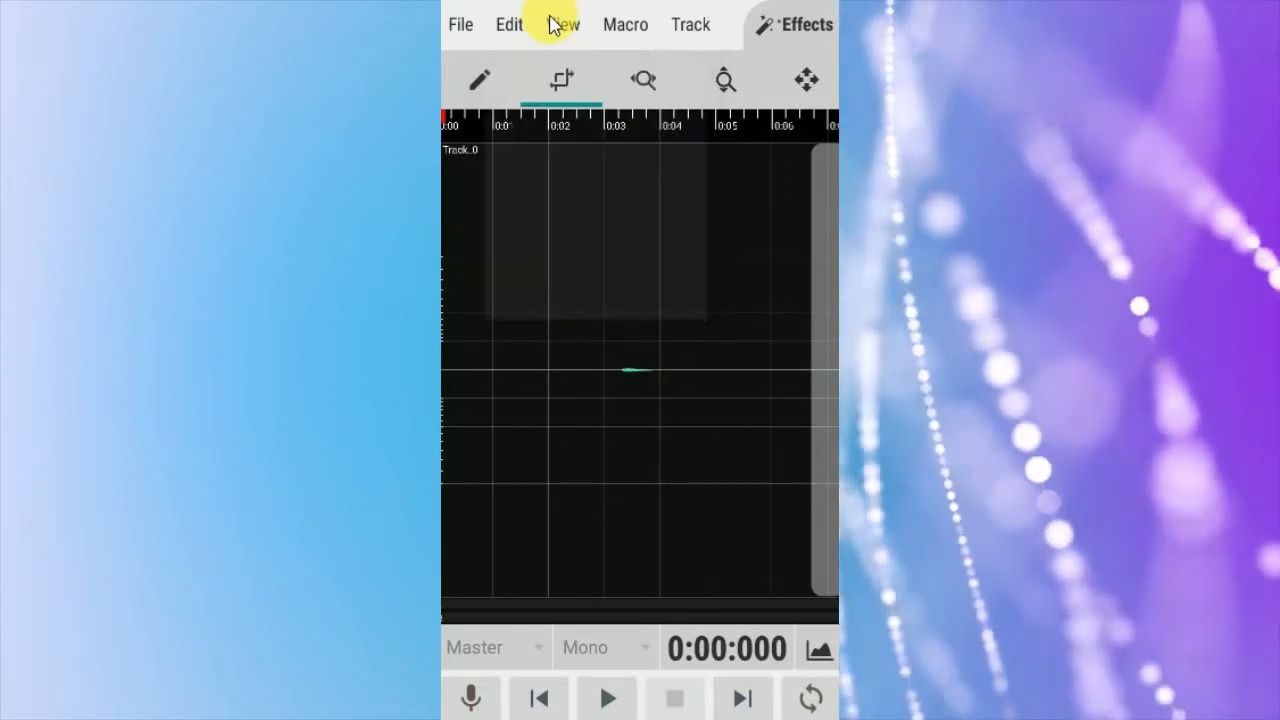
click(562, 24)
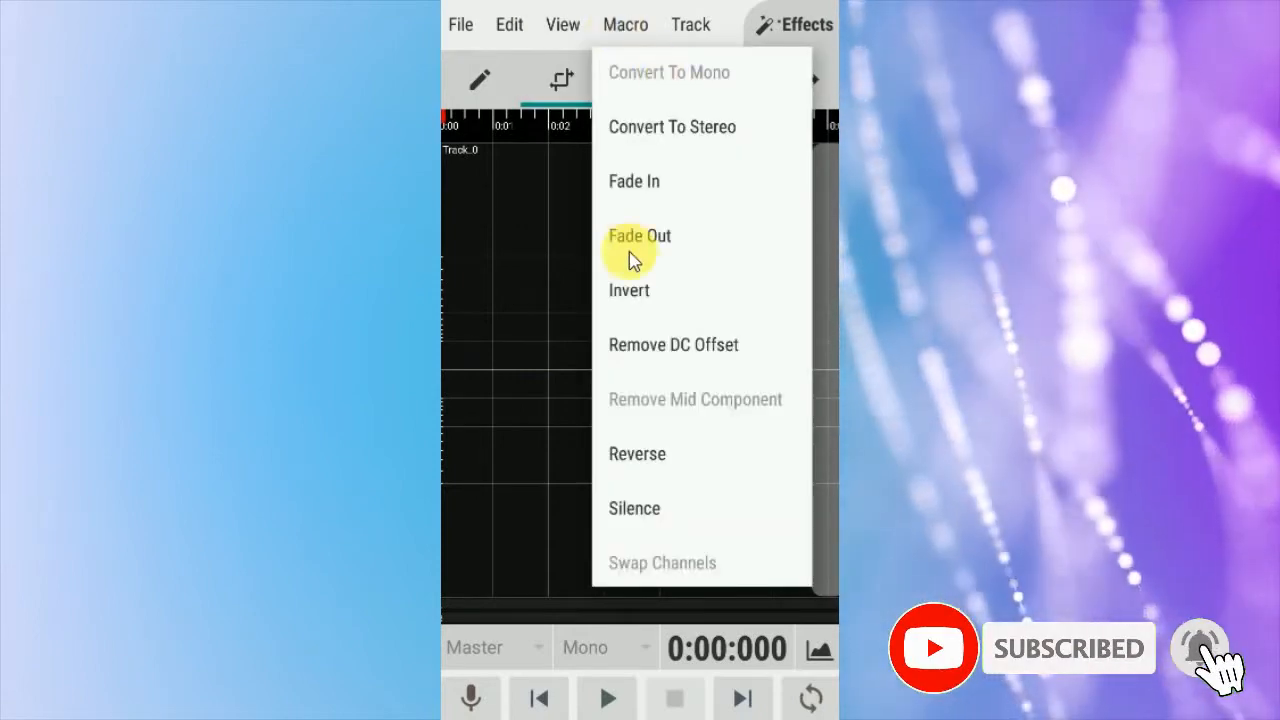
mouse_move(687, 167)
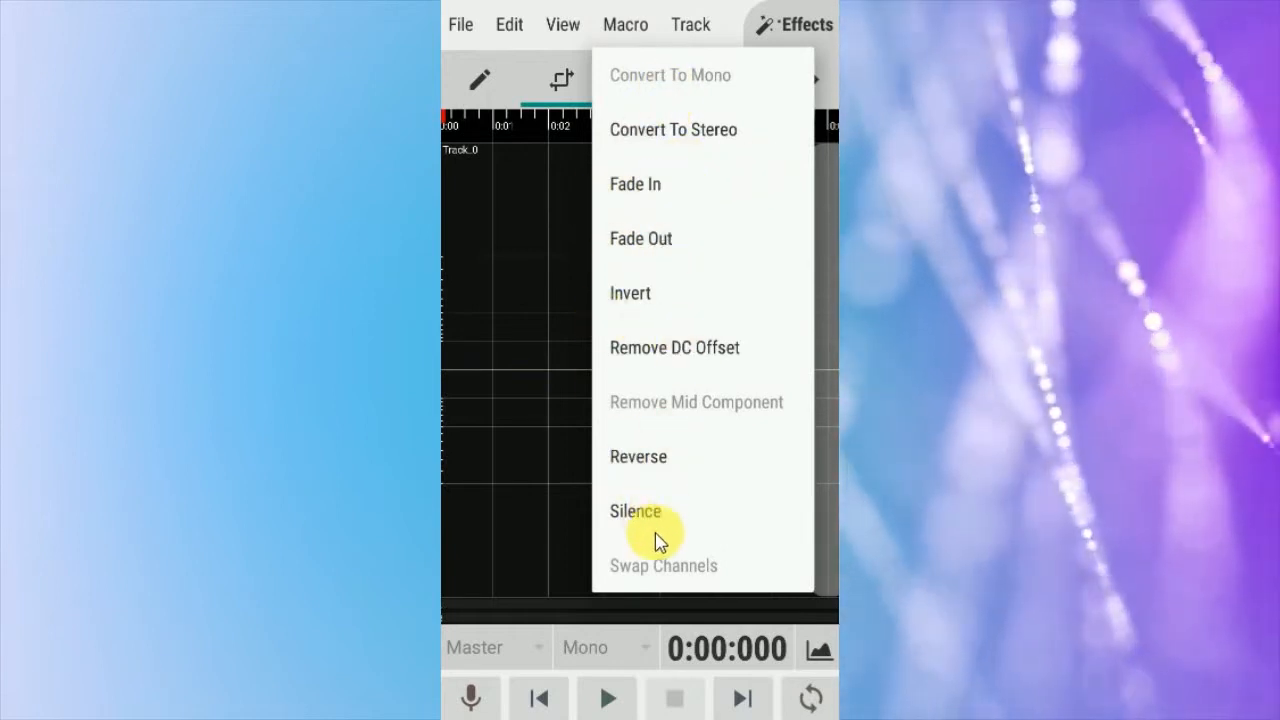
mouse_move(641, 495)
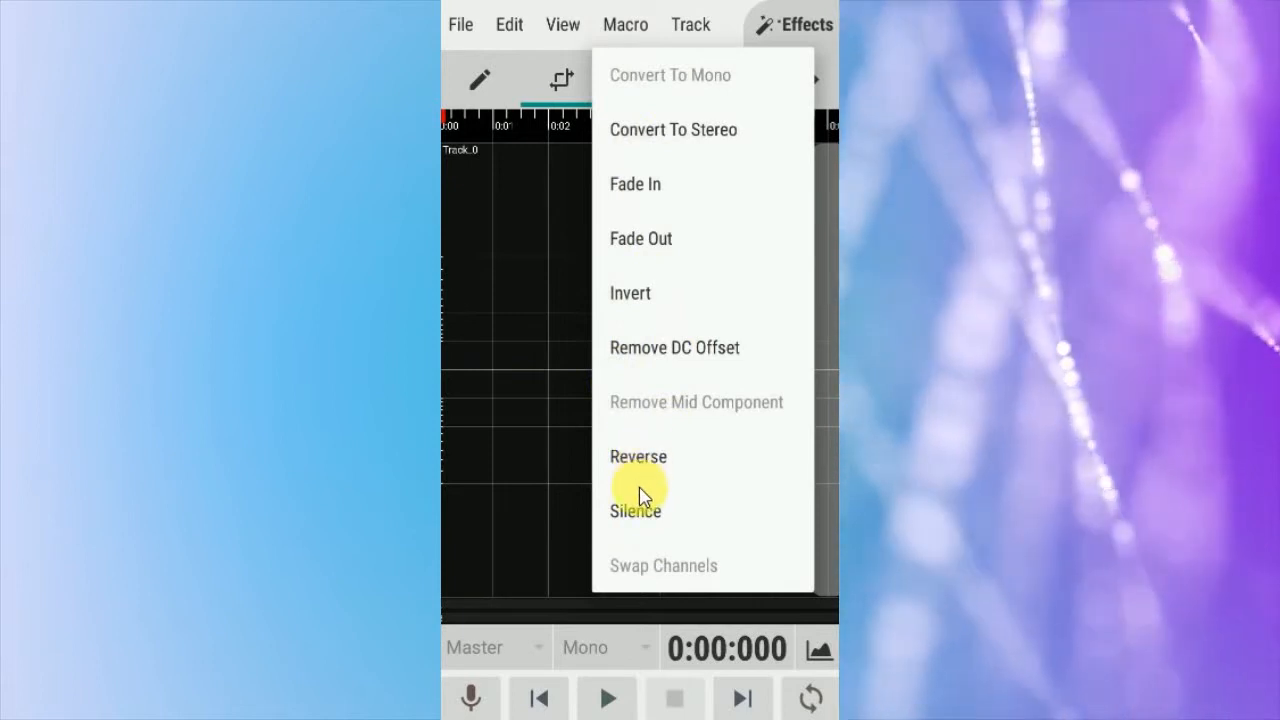
mouse_move(690, 24)
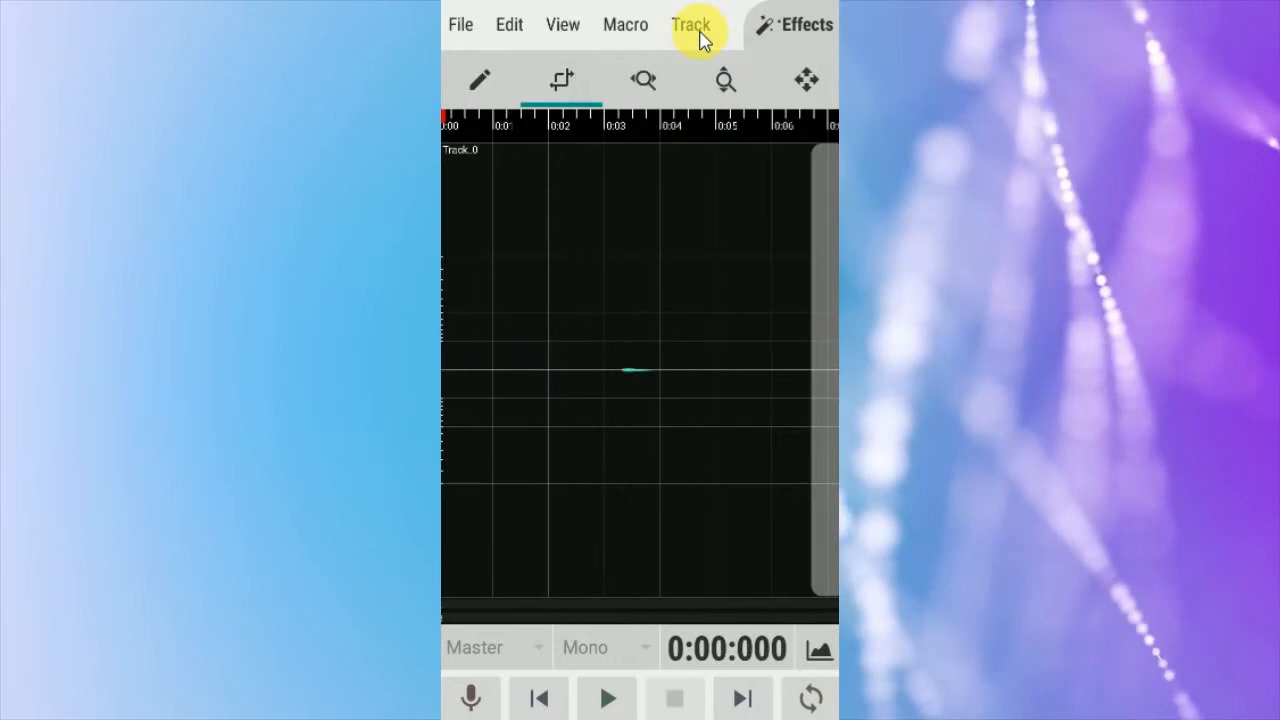
click(690, 24)
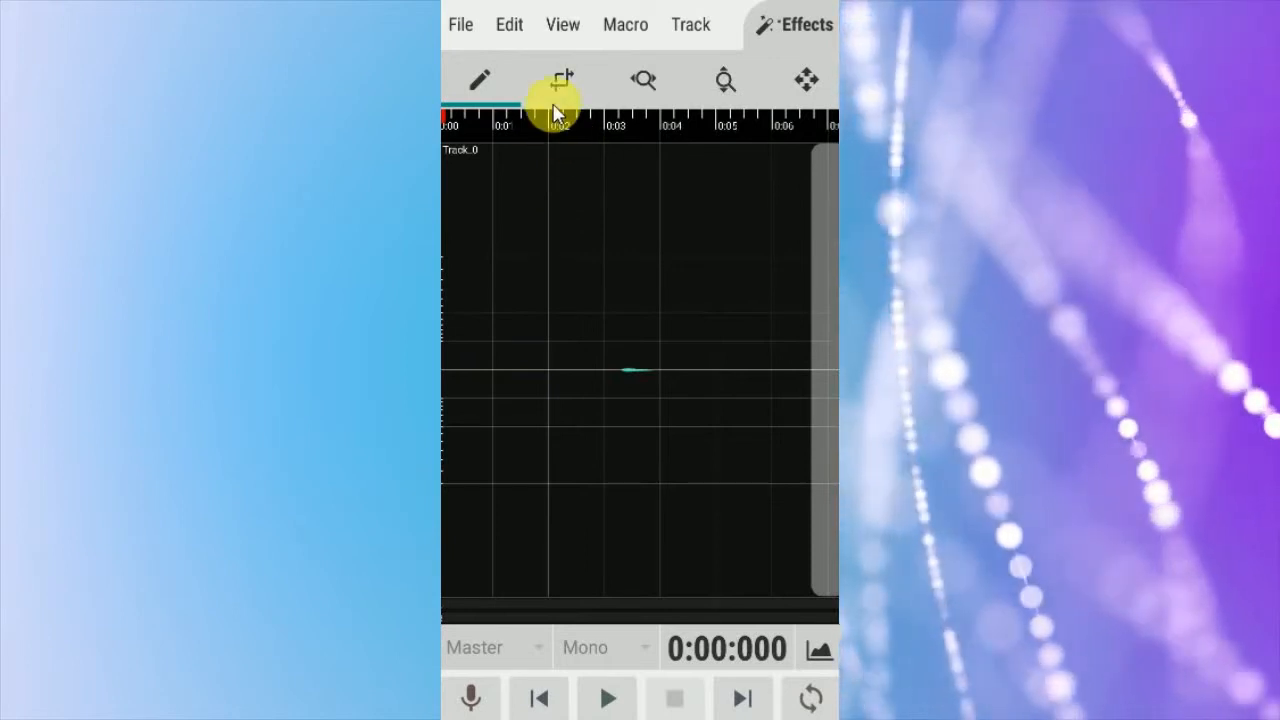
- Place the playhead at 0:03.337 and preview the Filter low-pass settings without applying
click(561, 80)
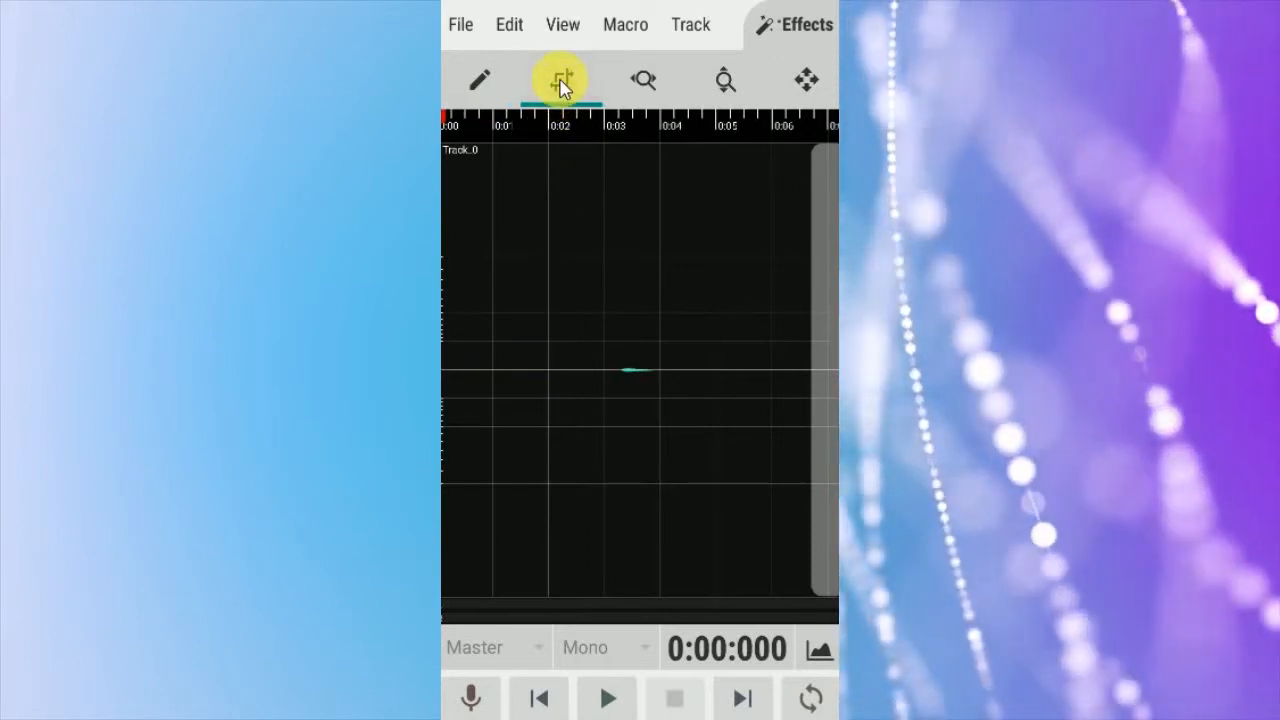
click(615, 335)
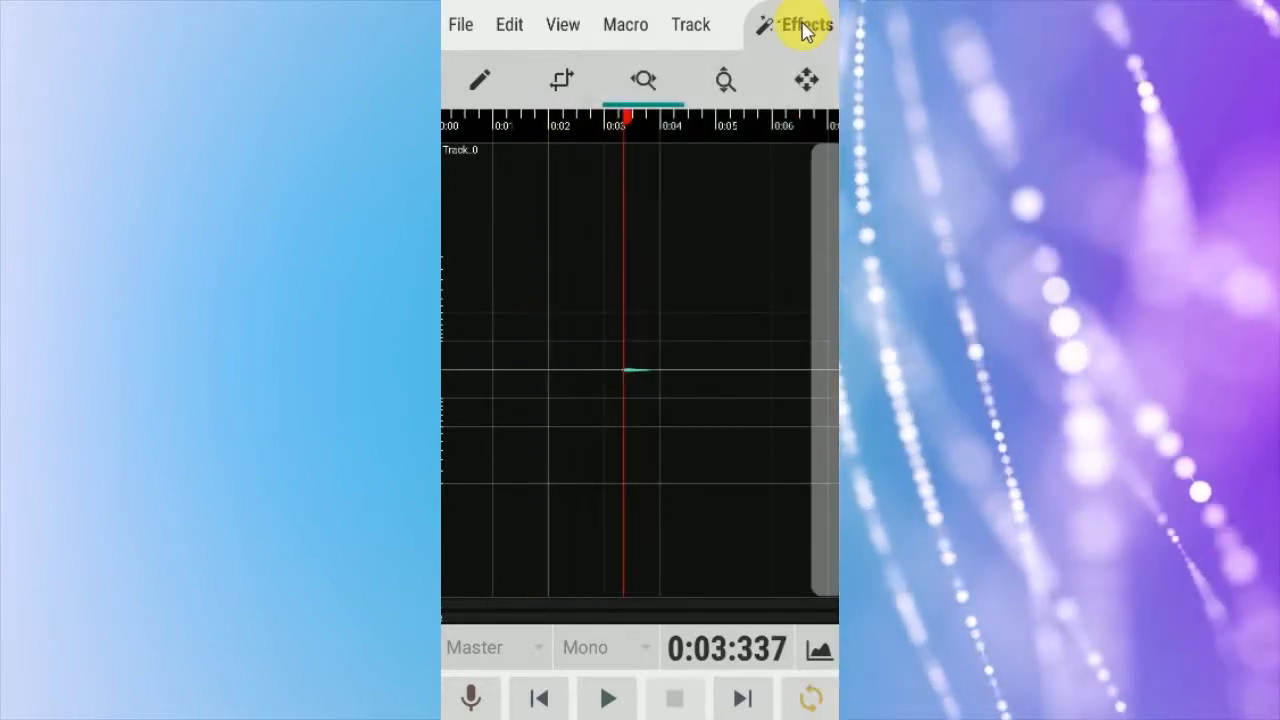
click(805, 24)
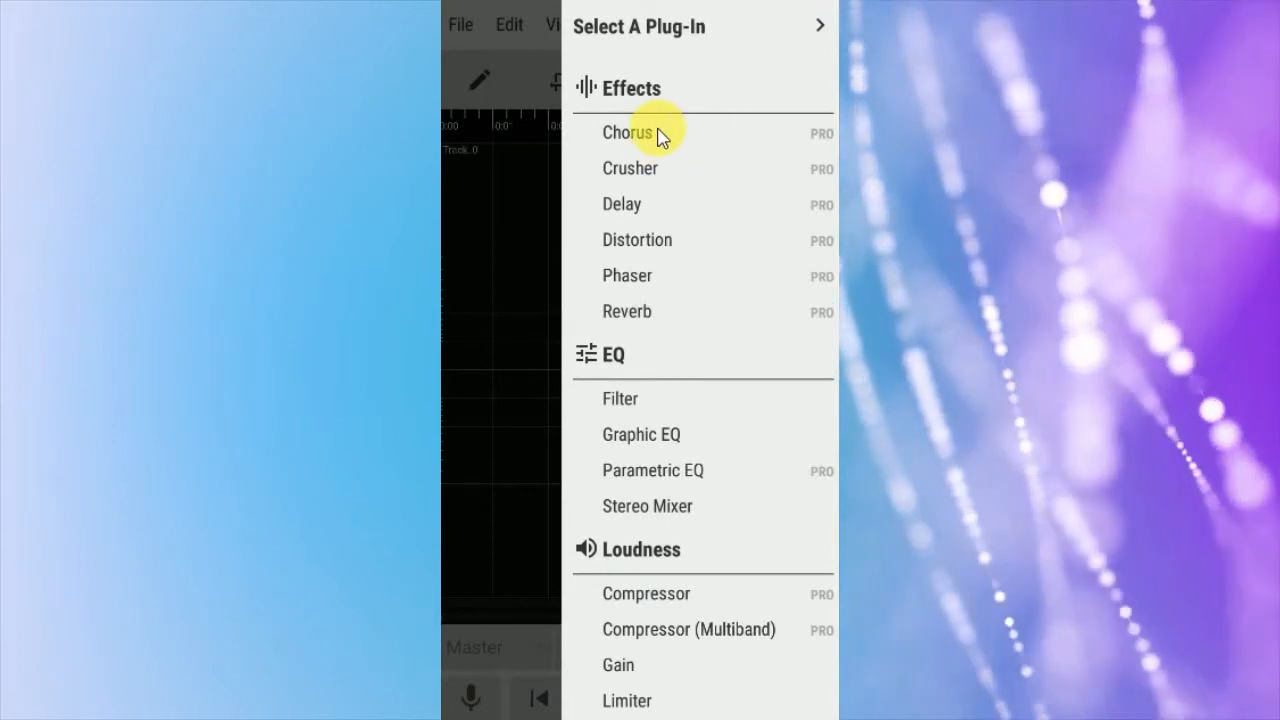
mouse_move(620, 398)
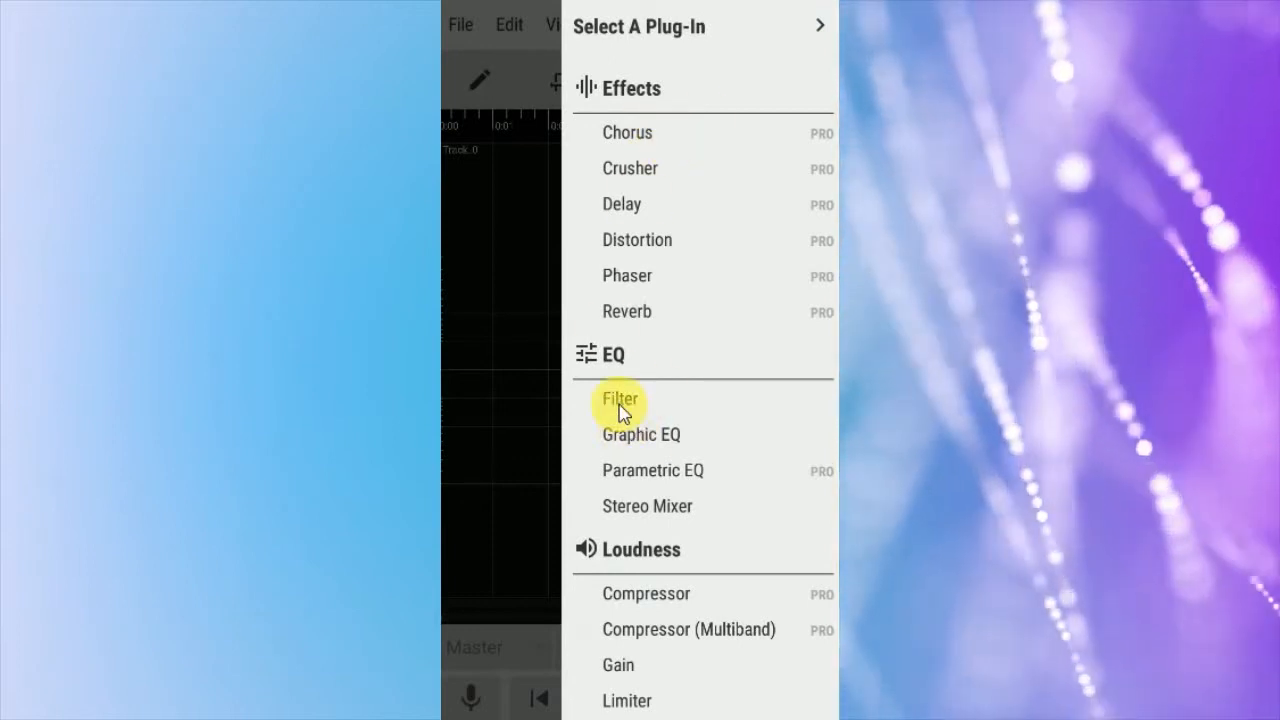
click(619, 398)
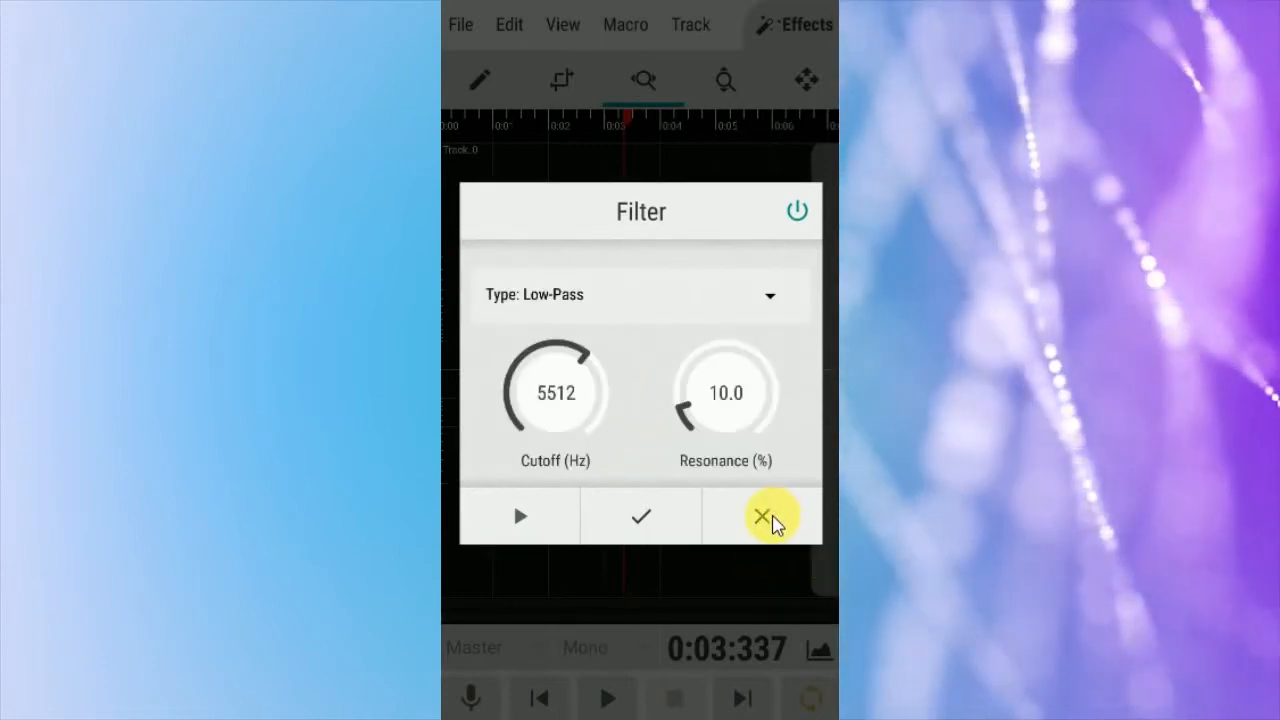
click(762, 517)
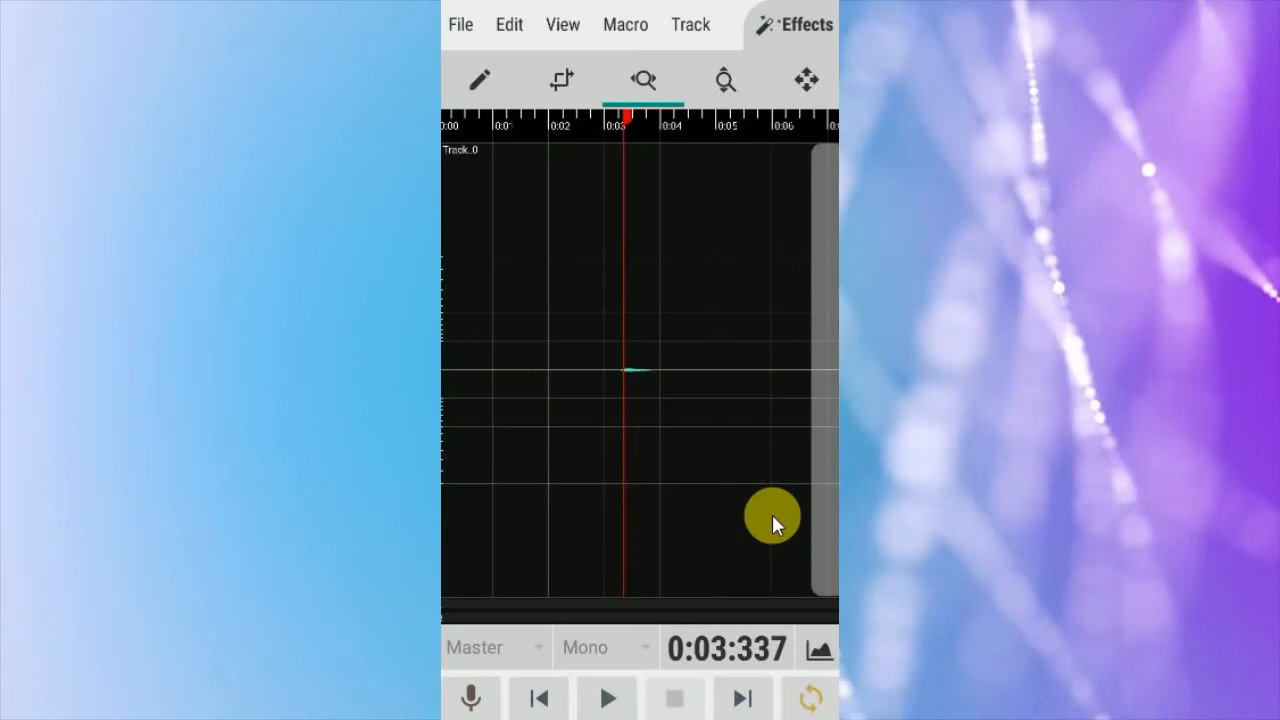
mouse_move(775, 28)
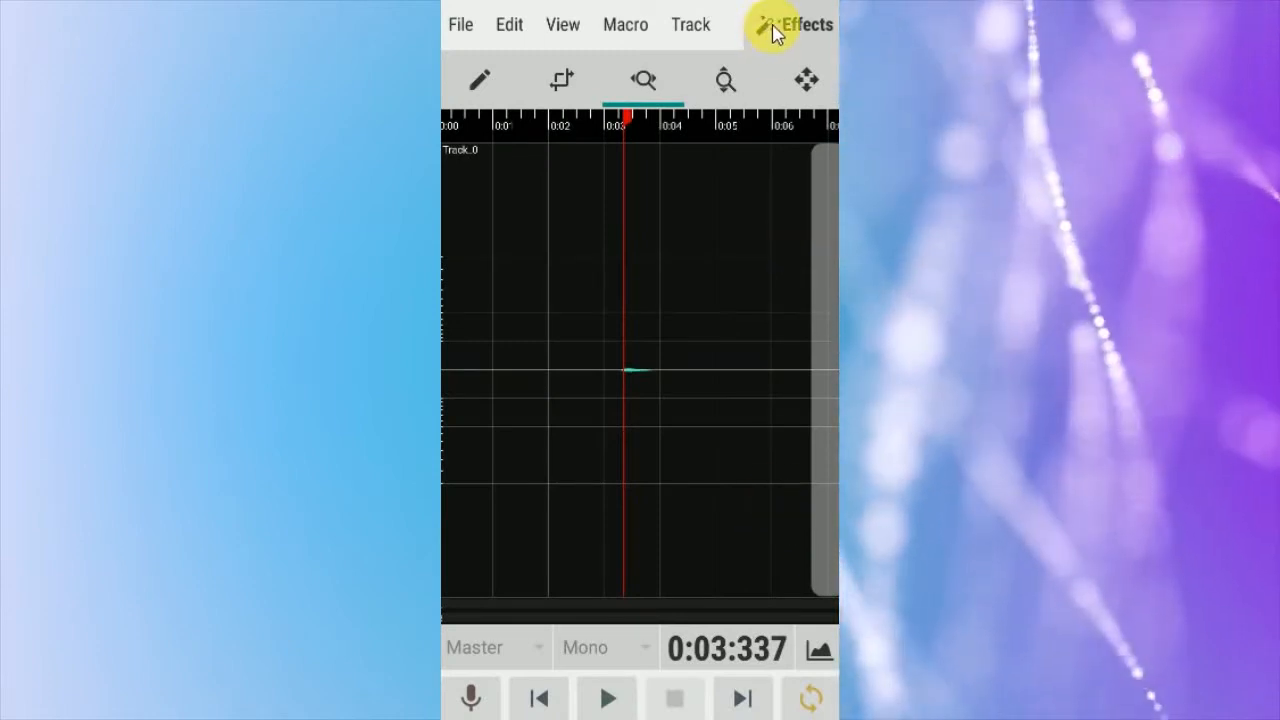
click(803, 24)
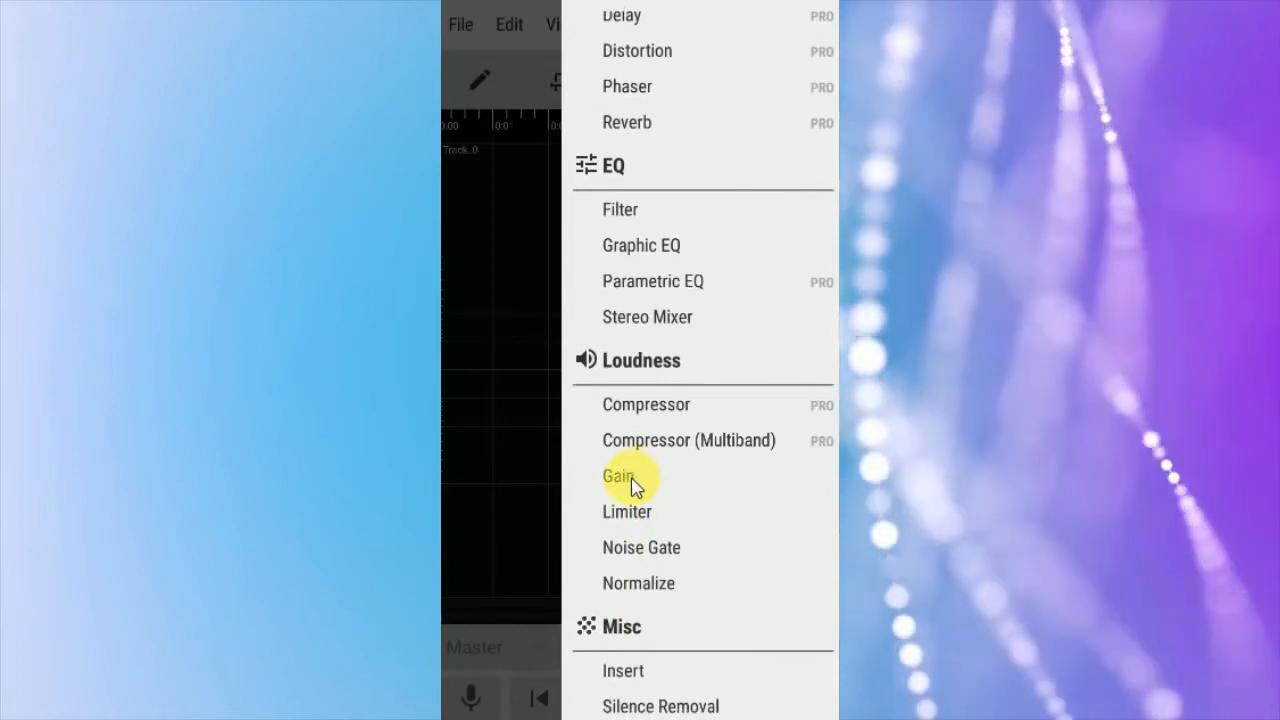
- Apply the Gain effect at 0.00 dB
click(618, 474)
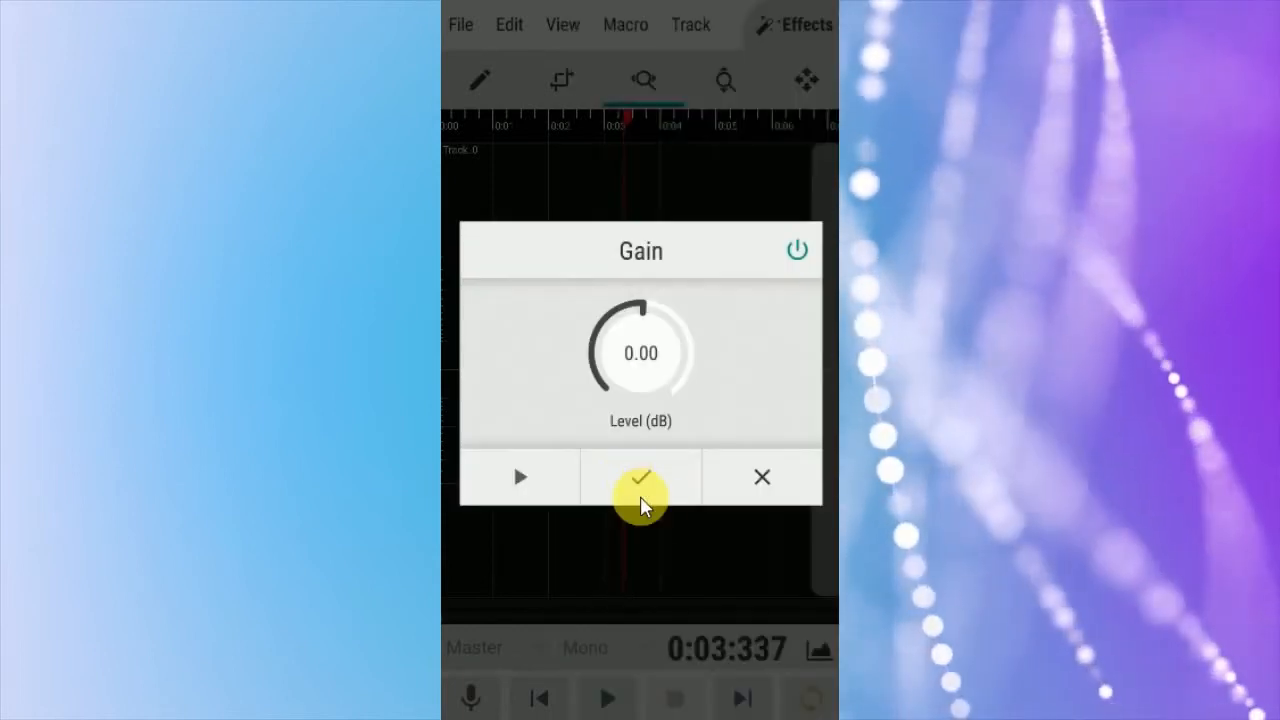
click(640, 477)
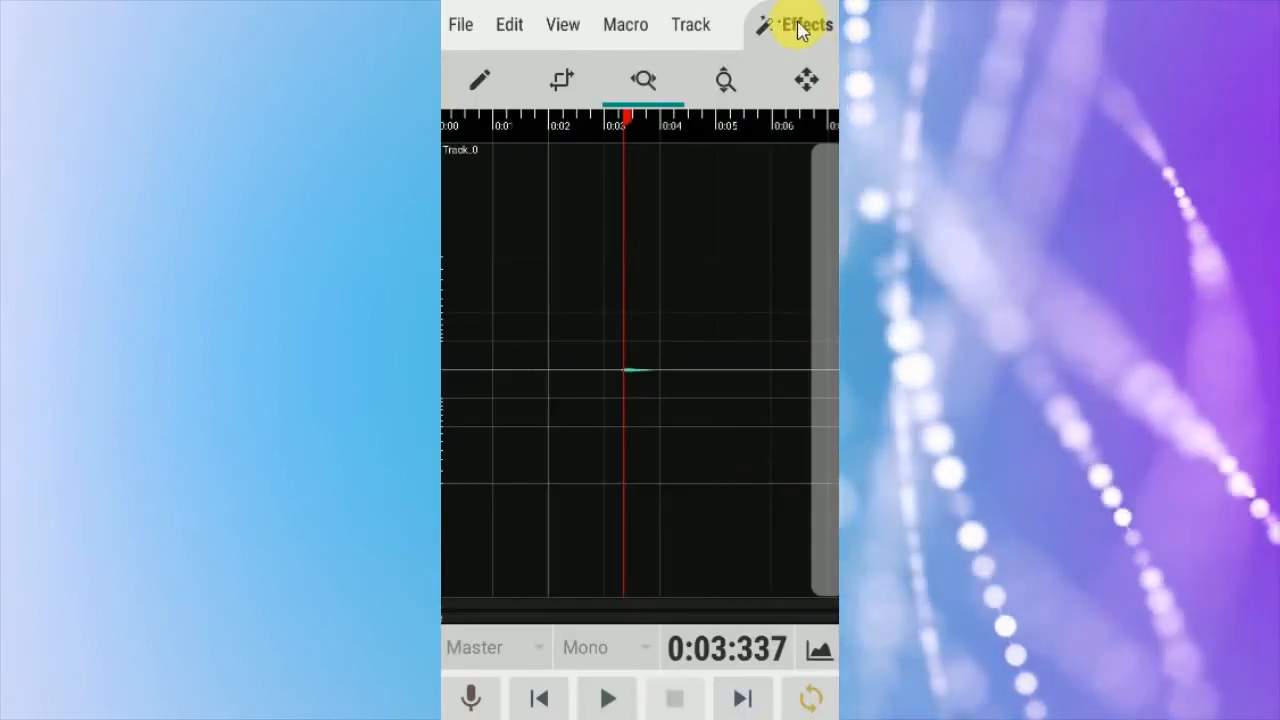
click(803, 24)
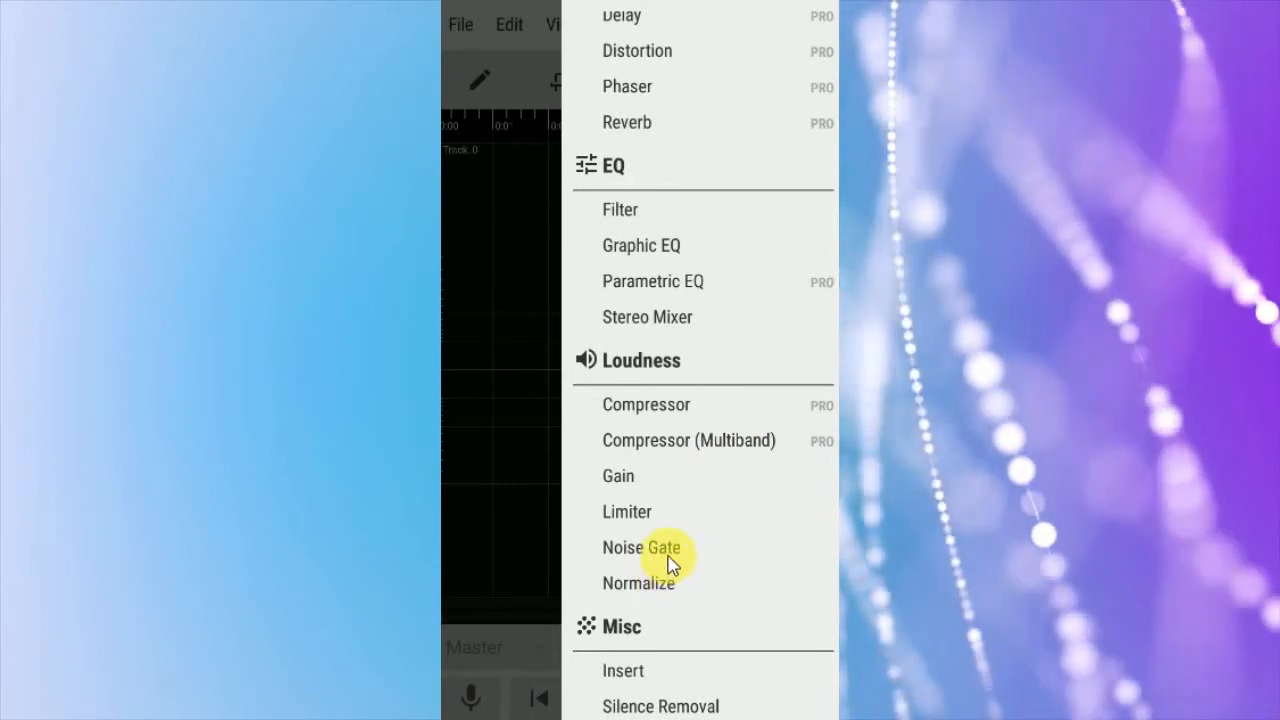
- Inspect the Noise Gate settings and close them without applying
click(642, 547)
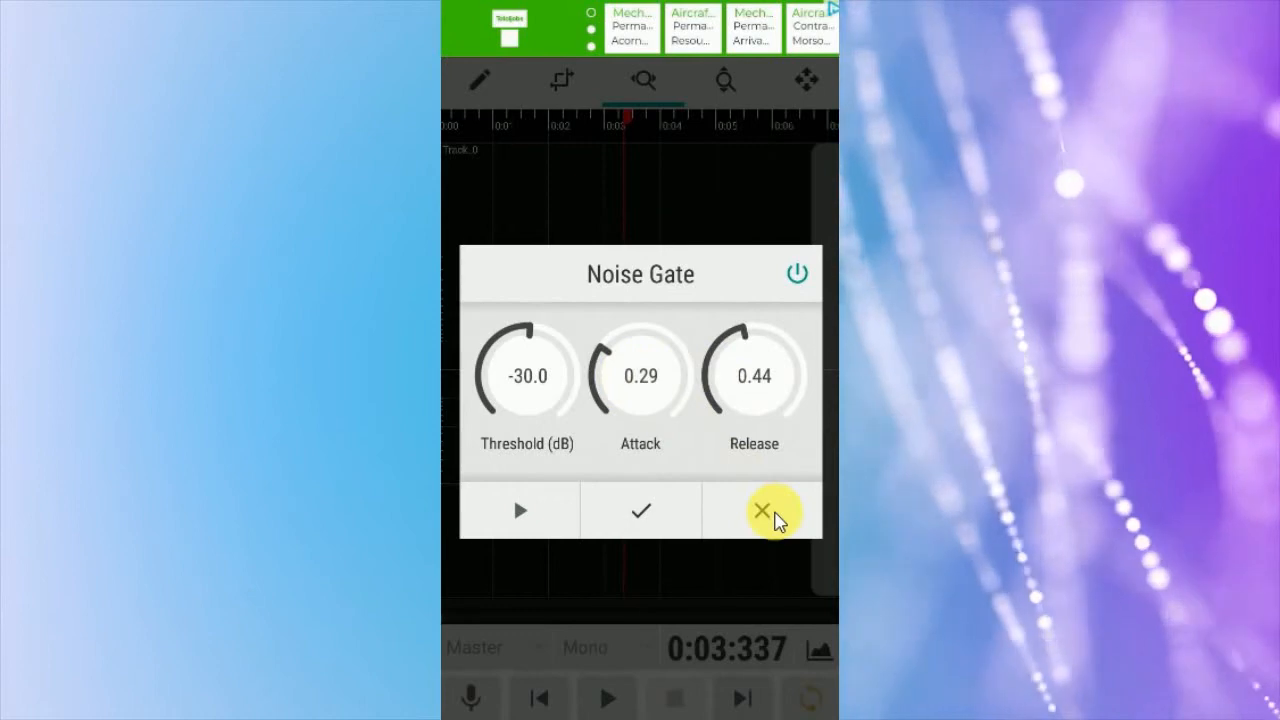
click(762, 510)
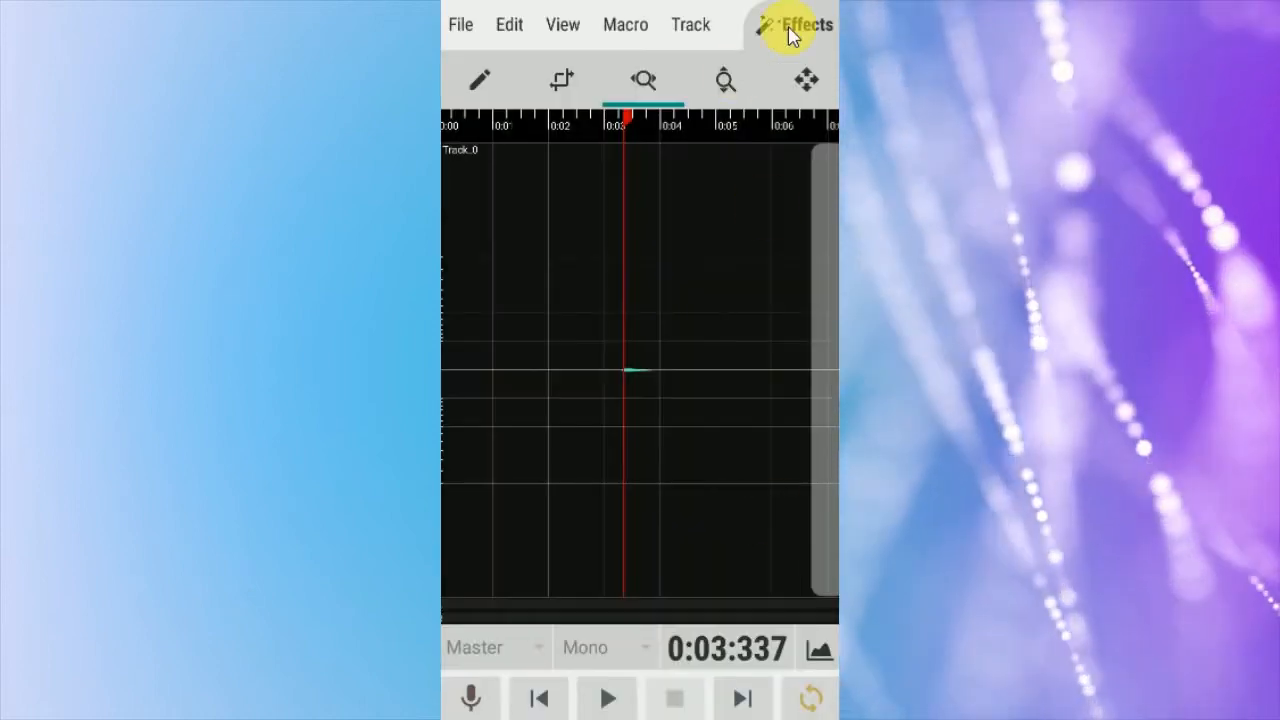
click(802, 24)
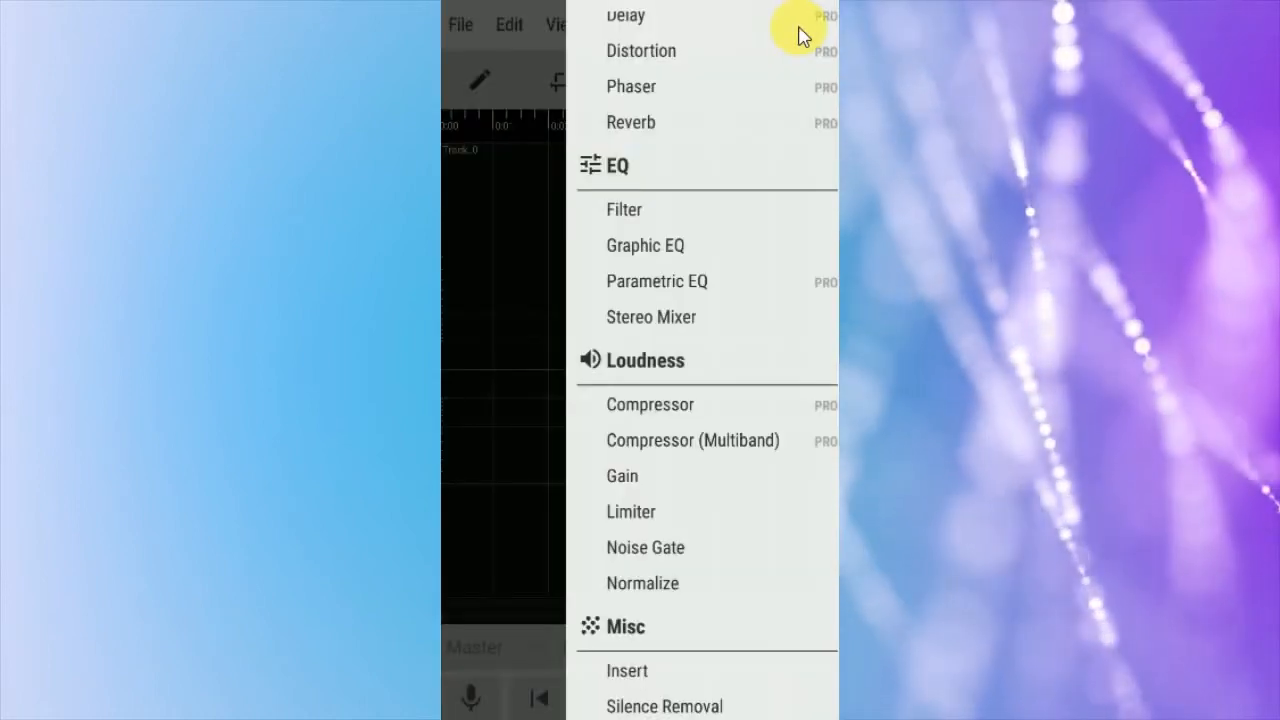